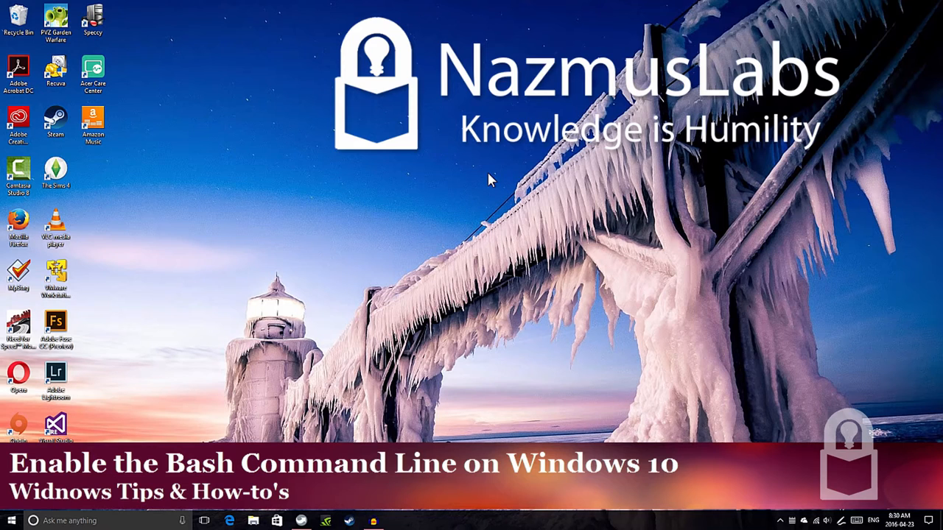
{"action": "mouse_move", "coordinate": [486, 183]}
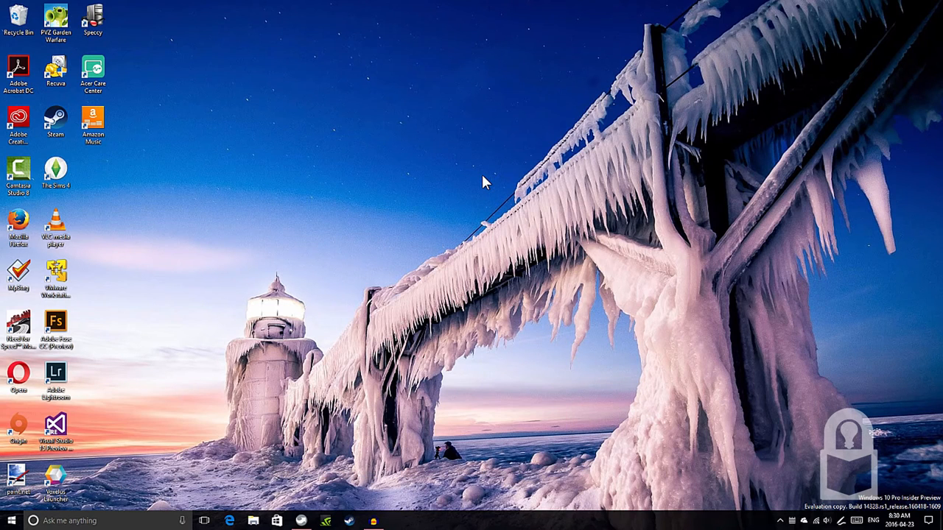
{"action": "mouse_move", "coordinate": [450, 183]}
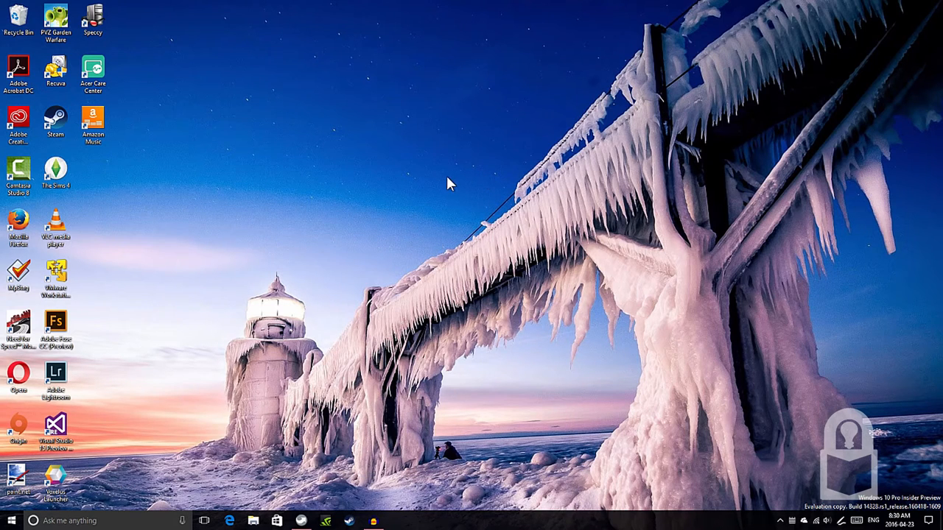
{"action": "mouse_move", "coordinate": [445, 179]}
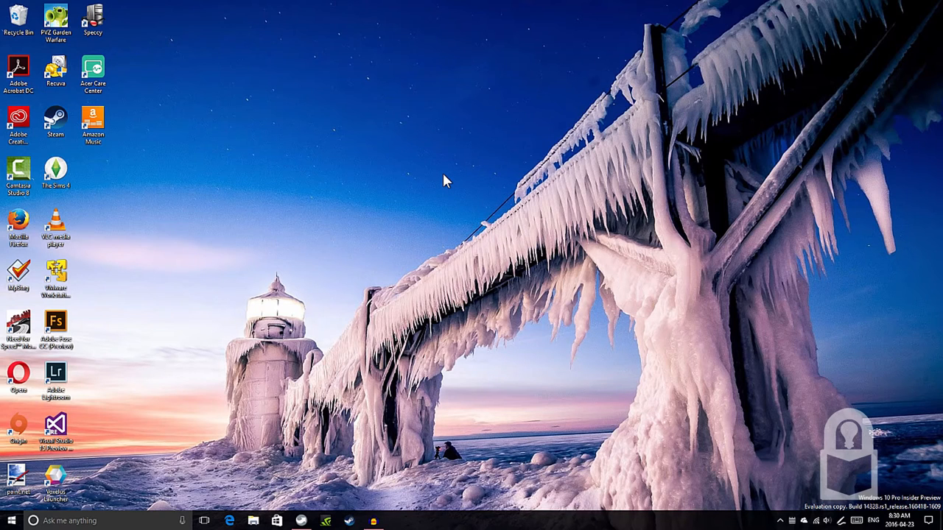
{"action": "mouse_move", "coordinate": [262, 359]}
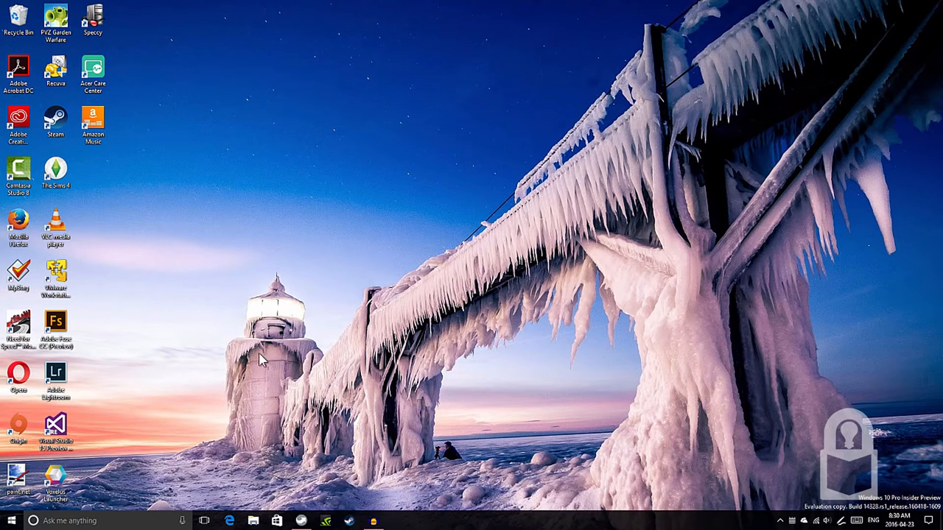
{"action": "mouse_move", "coordinate": [418, 234]}
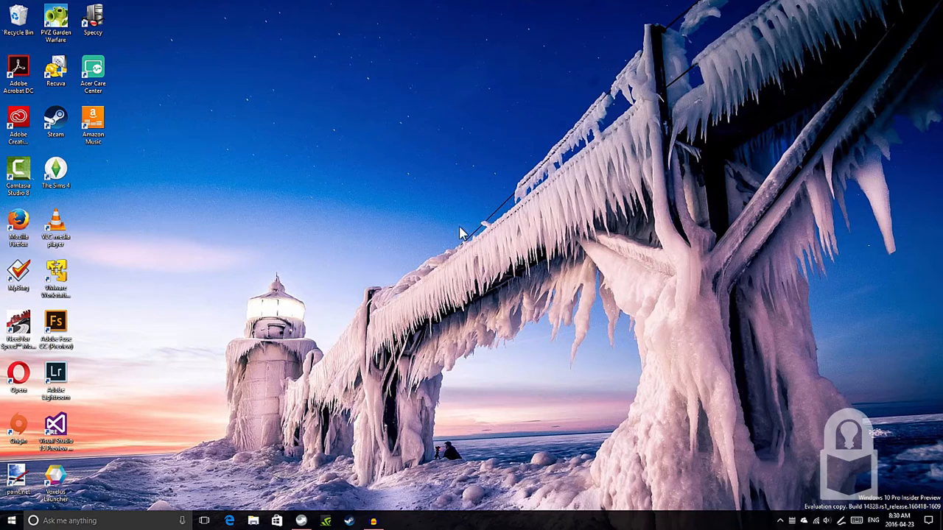
{"action": "mouse_move", "coordinate": [460, 233]}
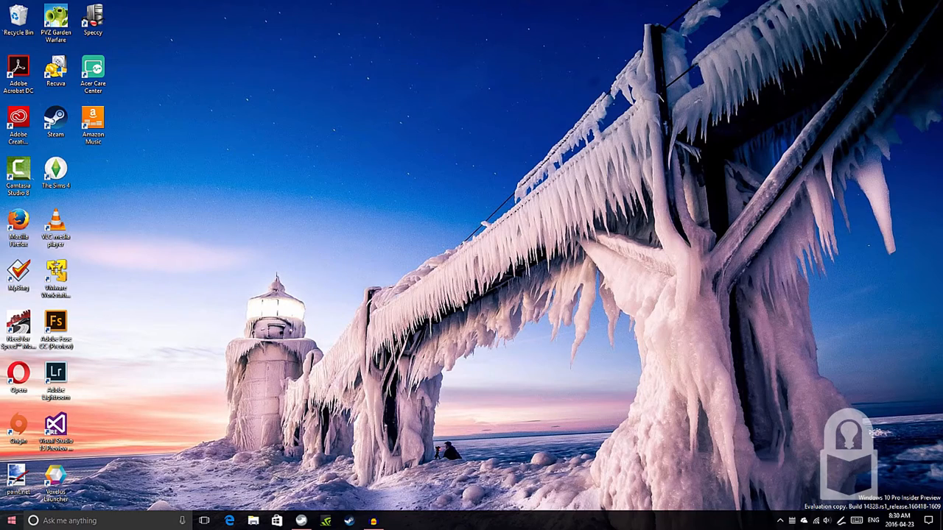
- Enable Developer mode under Update & security > For developers, confirming both prompts, then close Settings
{"action": "left_click", "coordinate": [11, 521]}
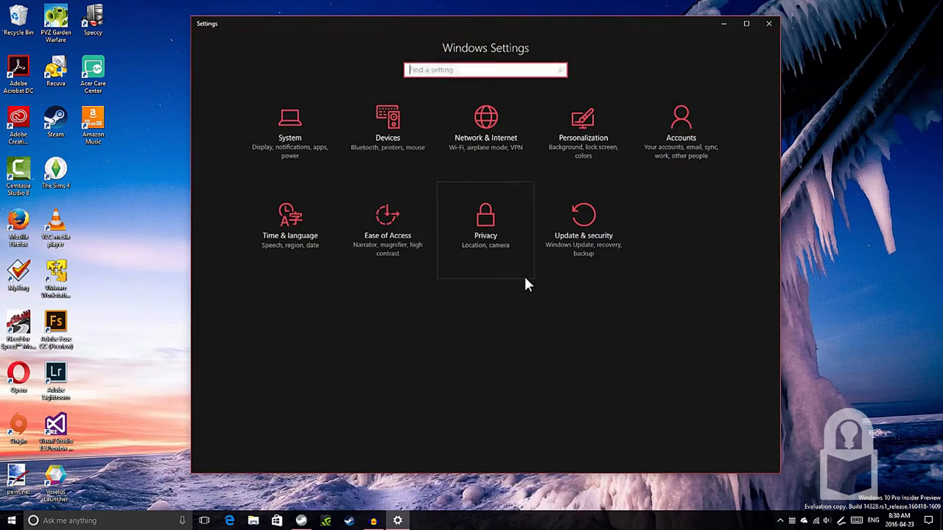
{"action": "mouse_move", "coordinate": [604, 258]}
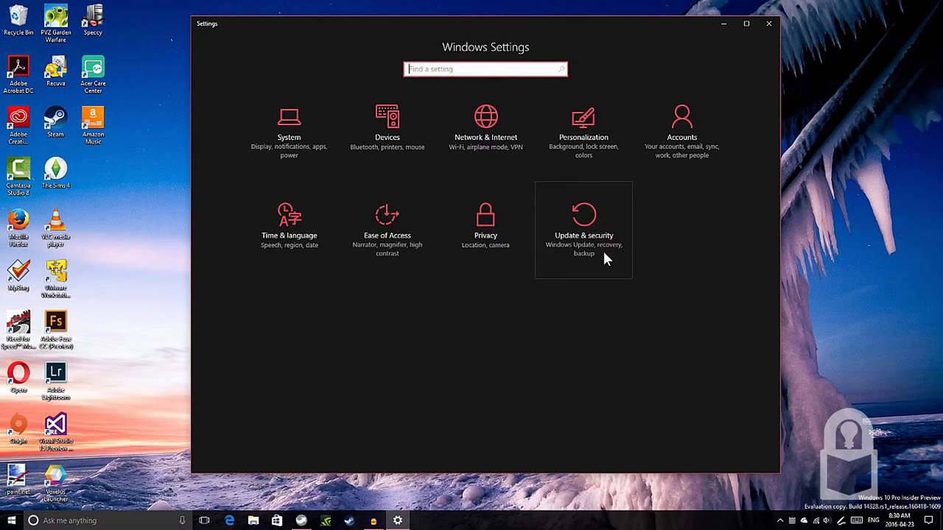
{"action": "left_click", "coordinate": [583, 229]}
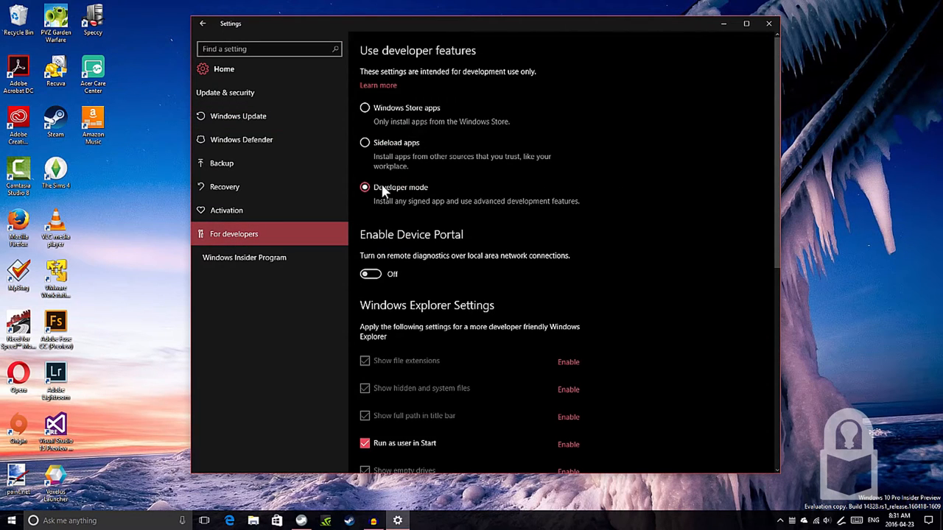
{"action": "mouse_move", "coordinate": [392, 163]}
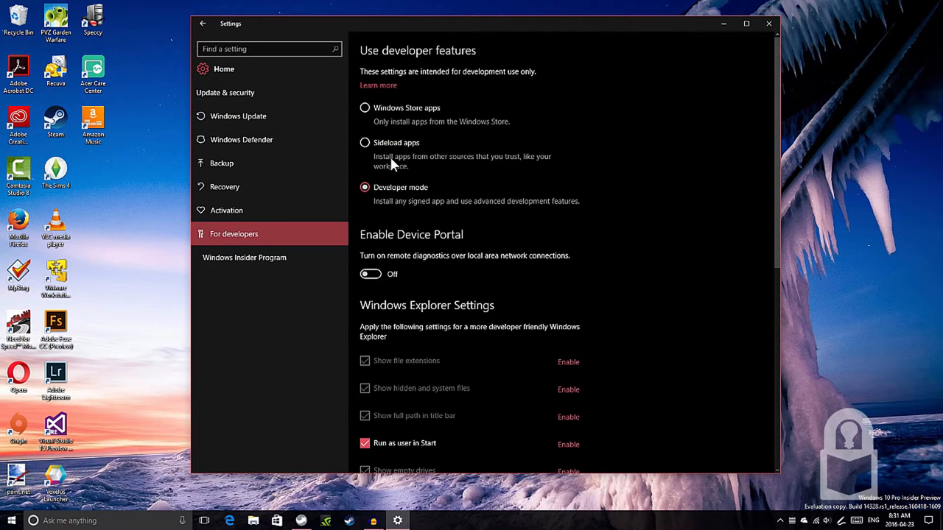
{"action": "left_click", "coordinate": [365, 141]}
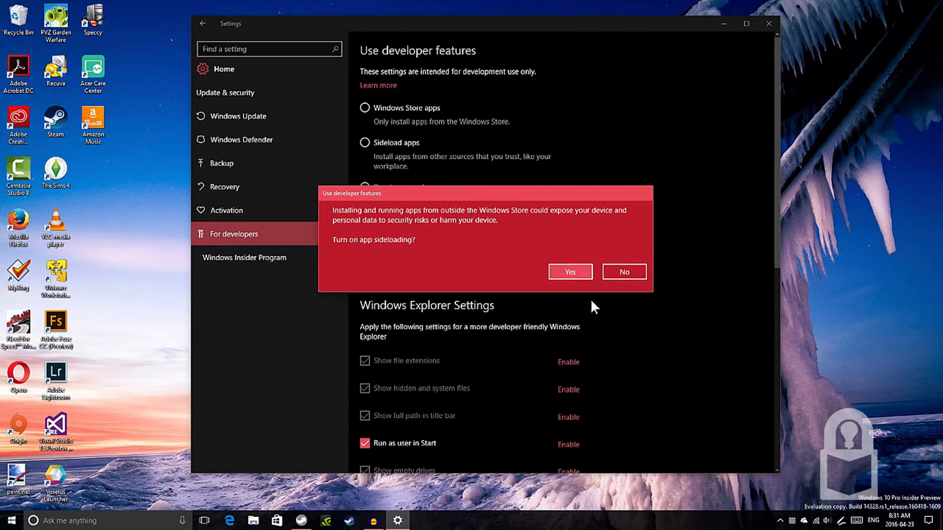
{"action": "left_click", "coordinate": [569, 270]}
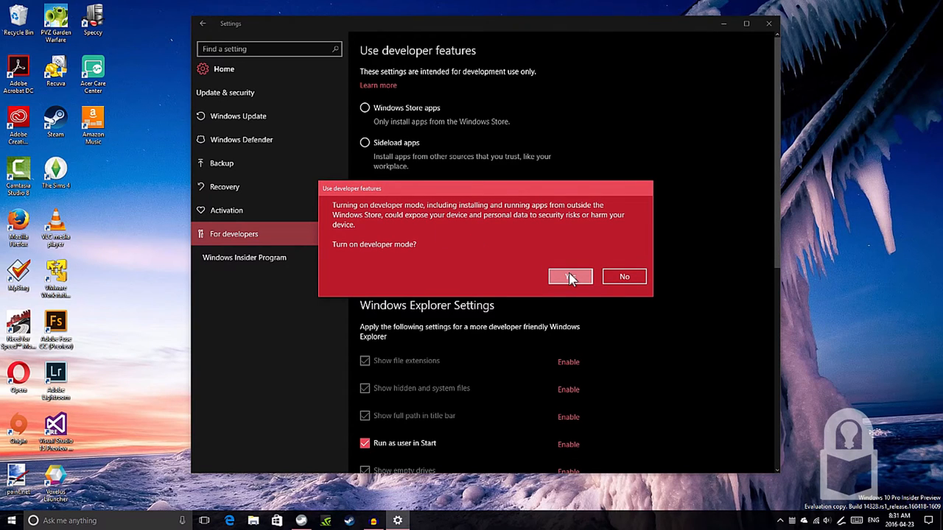
{"action": "left_click", "coordinate": [570, 277]}
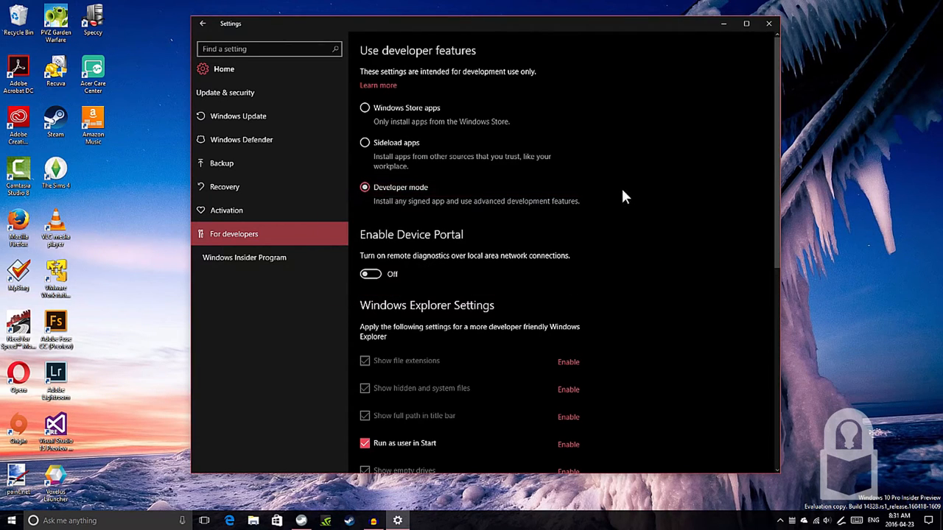
{"action": "mouse_move", "coordinate": [768, 24]}
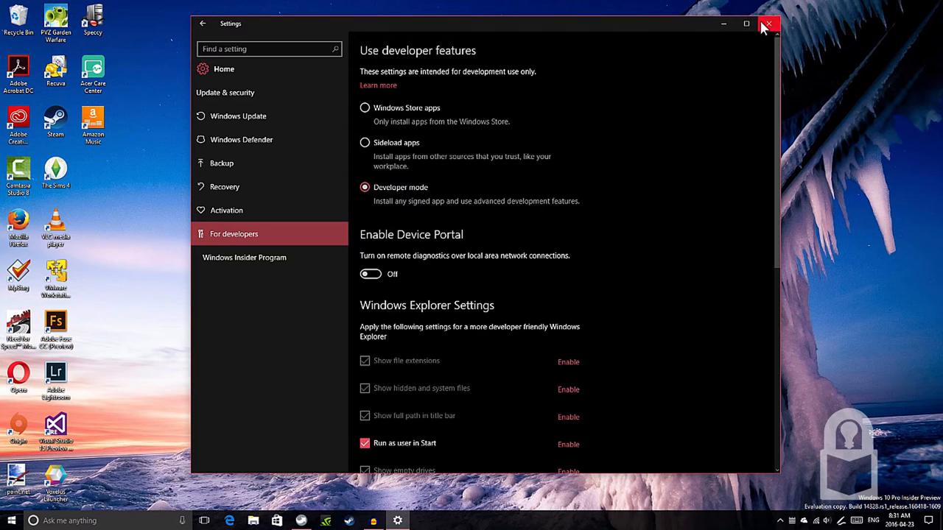
{"action": "mouse_move", "coordinate": [768, 24]}
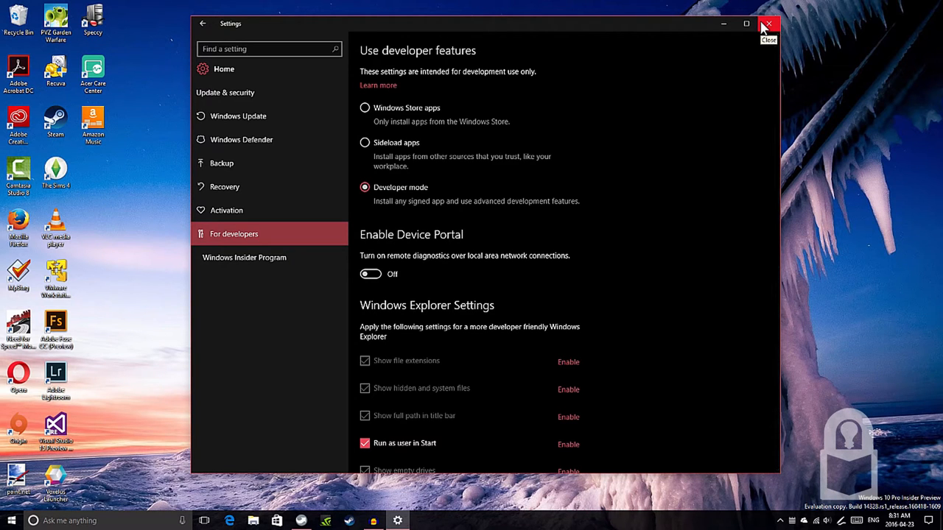
{"action": "left_click", "coordinate": [769, 24]}
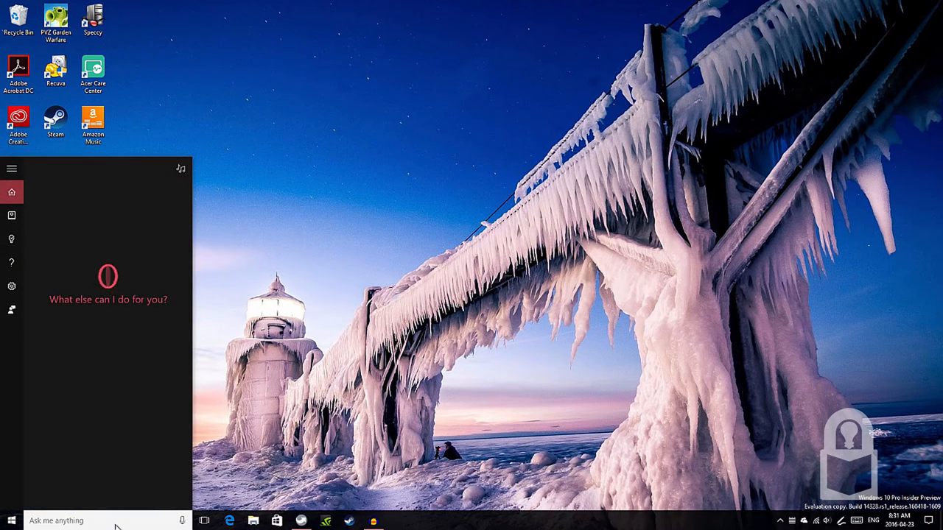
- Search 'turn fea' in Settings to surface Turn Windows features on or off
{"action": "type", "text": "t"}
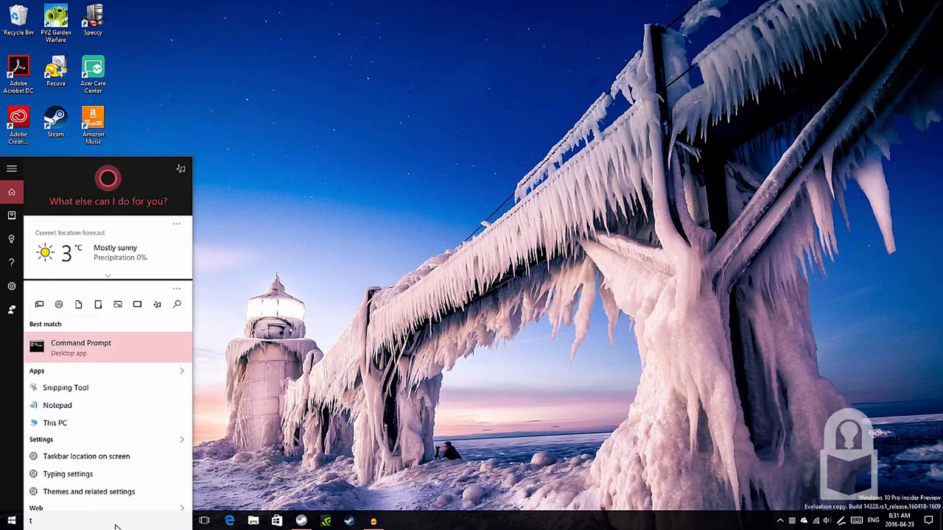
{"action": "type", "text": "urn f"}
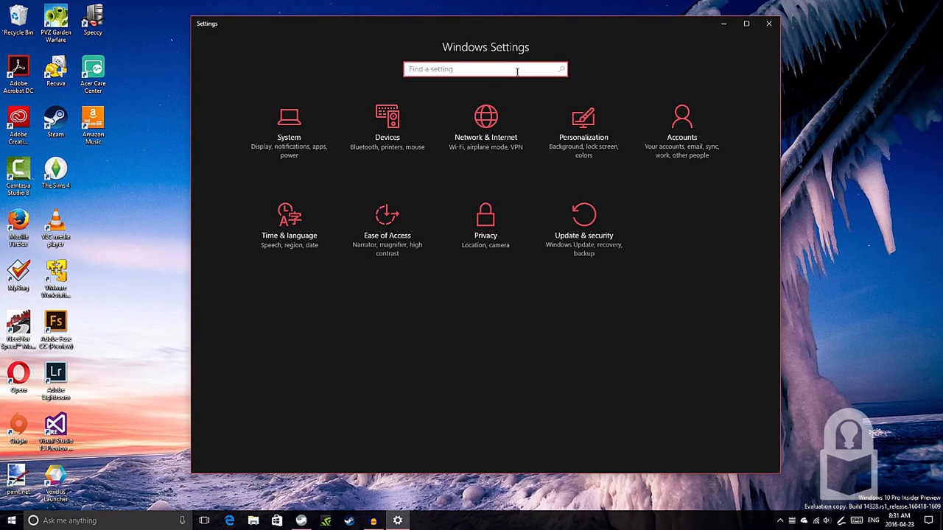
{"action": "type", "text": "turn fea"}
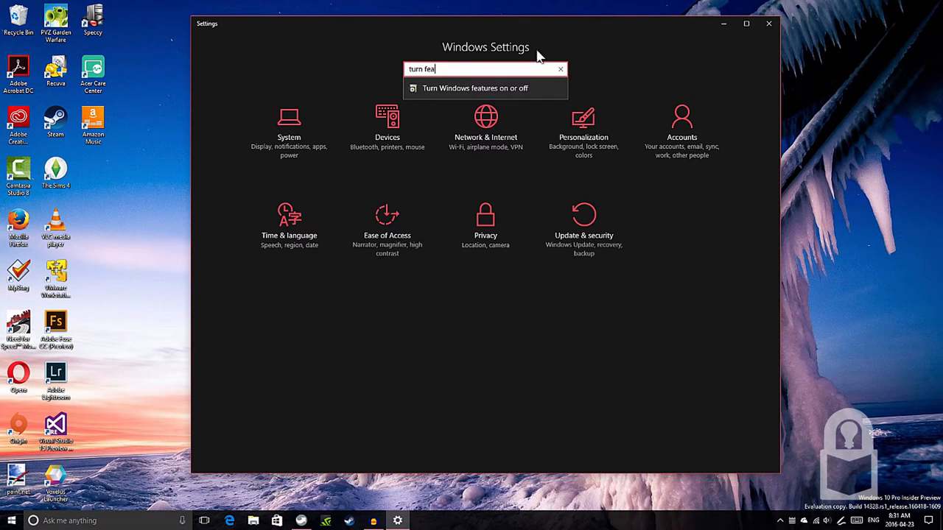
- Enable Windows Subsystem for Linux (Beta) in Windows Features and dismiss the restart notice
{"action": "left_click", "coordinate": [474, 89]}
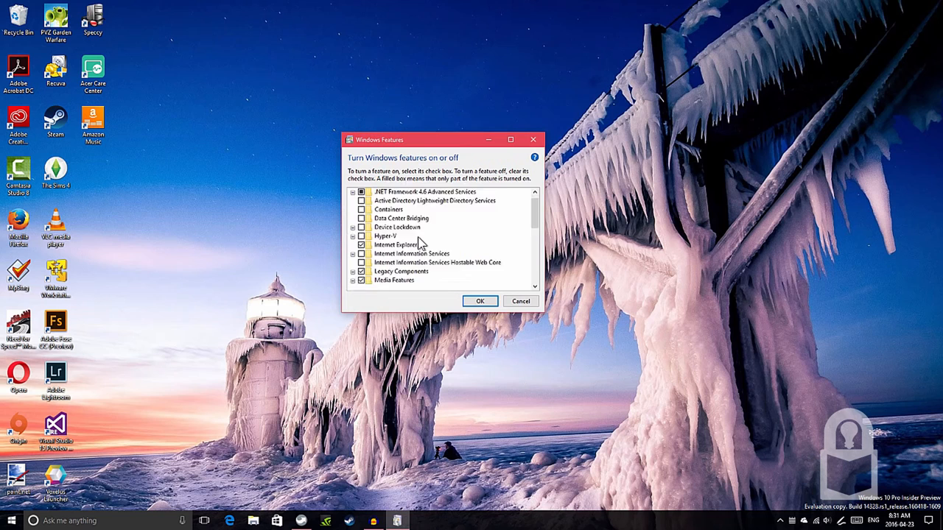
{"action": "scroll", "scroll_direction": "down", "scroll_amount": 3}
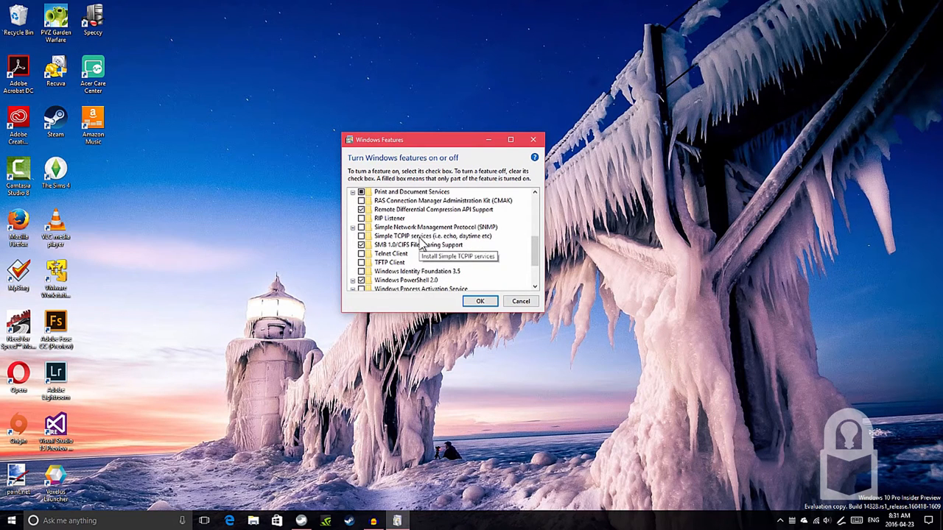
{"action": "scroll", "scroll_direction": "down", "scroll_amount": 3}
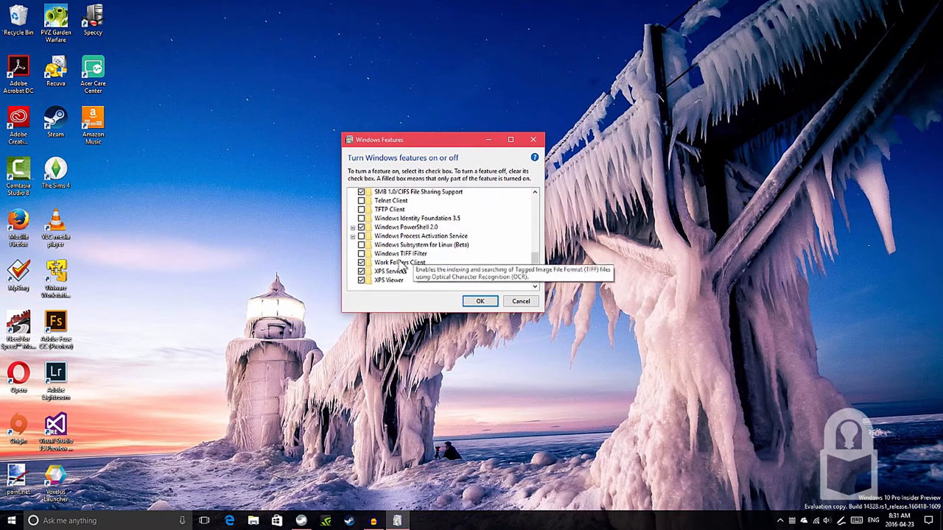
{"action": "mouse_move", "coordinate": [397, 250]}
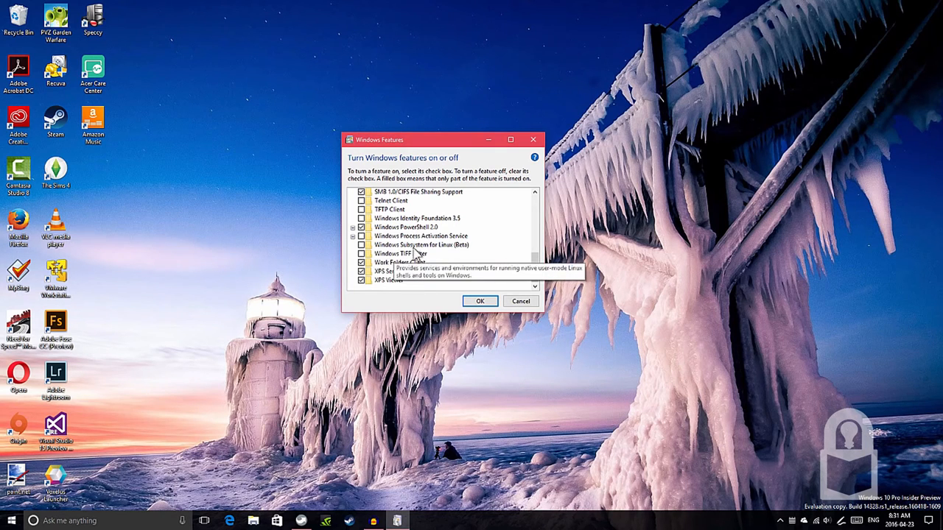
{"action": "mouse_move", "coordinate": [468, 256]}
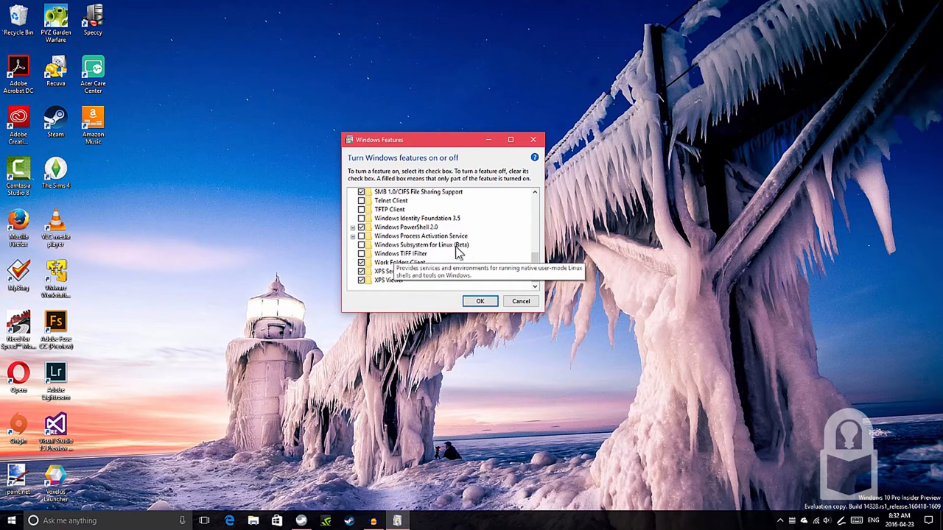
{"action": "mouse_move", "coordinate": [438, 245]}
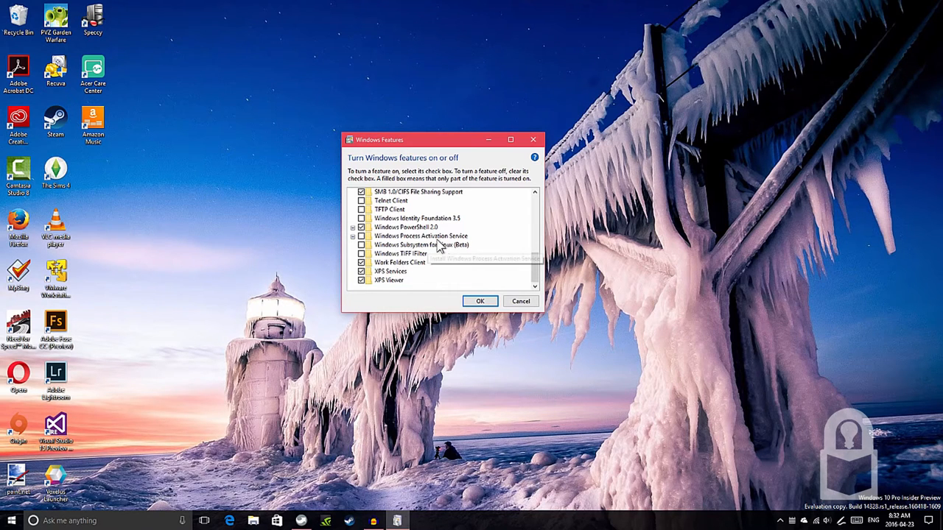
{"action": "mouse_move", "coordinate": [410, 250]}
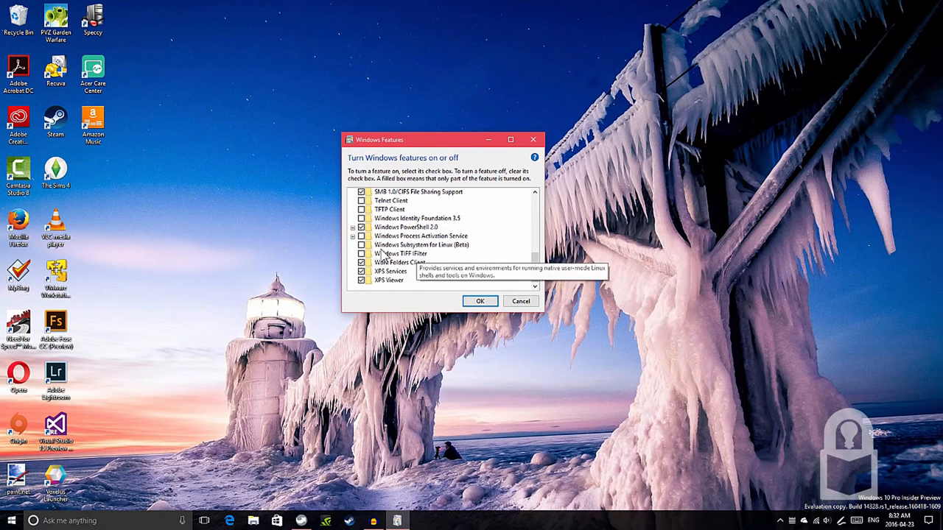
{"action": "left_click", "coordinate": [420, 244]}
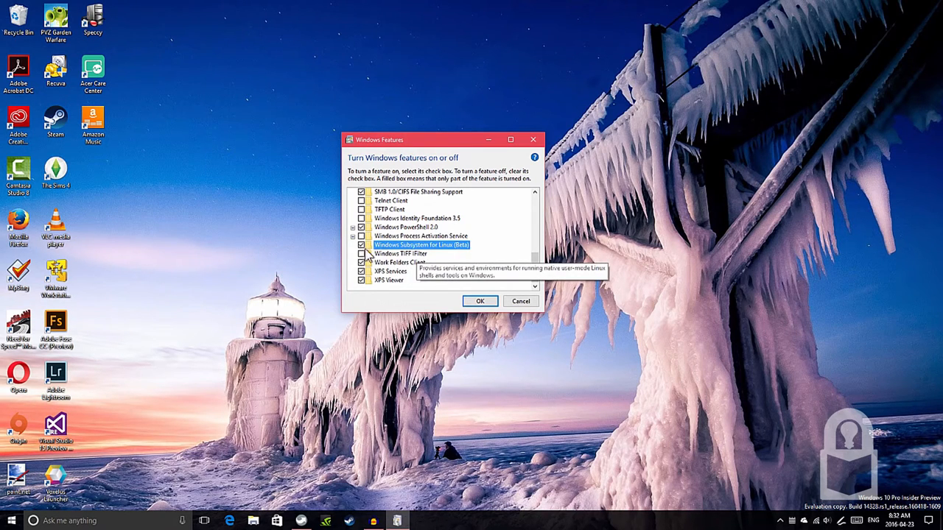
{"action": "left_click", "coordinate": [480, 301]}
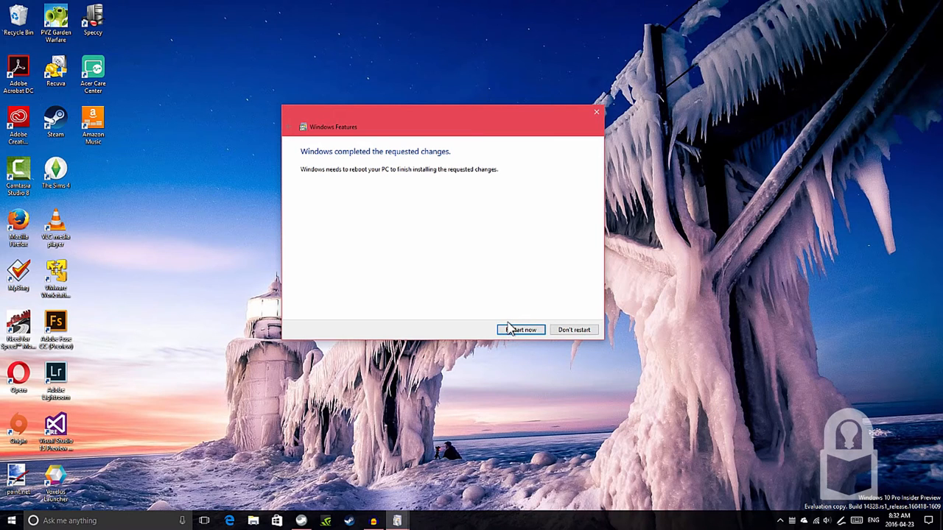
{"action": "mouse_move", "coordinate": [523, 309]}
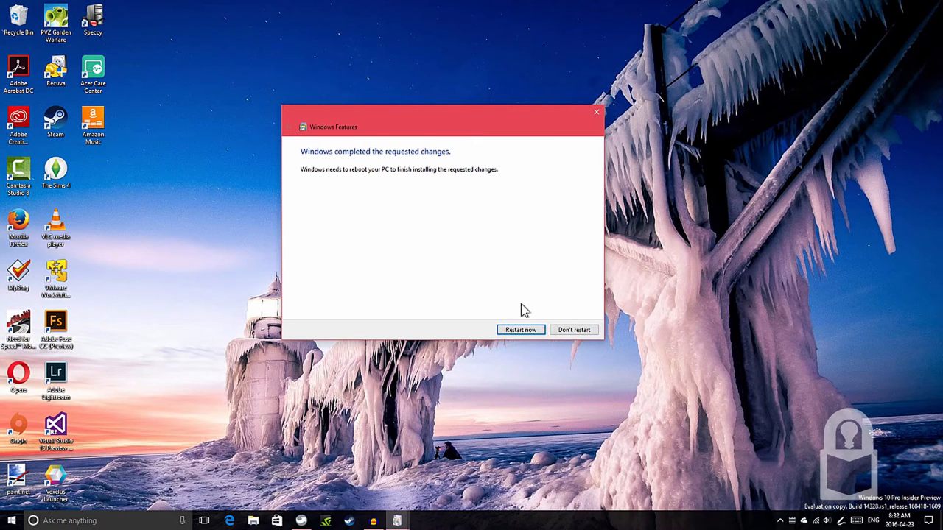
{"action": "left_click", "coordinate": [575, 330]}
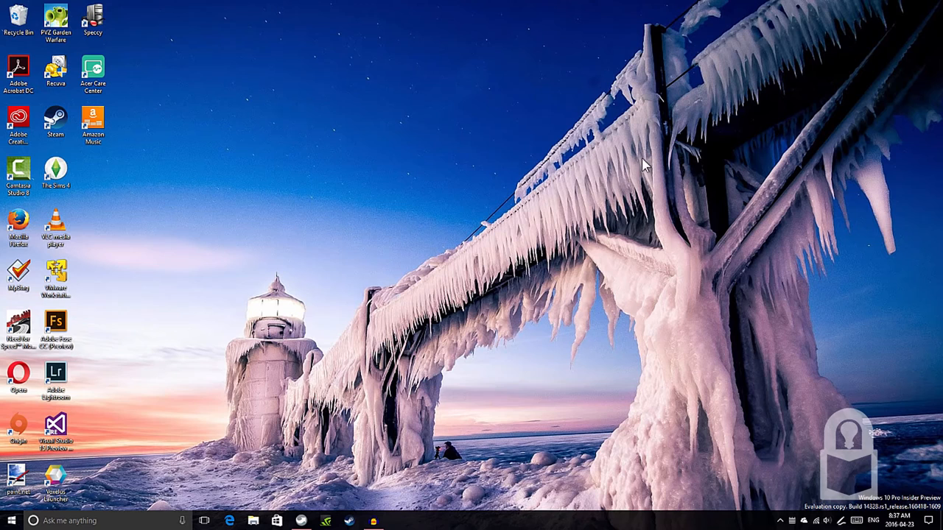
{"action": "mouse_move", "coordinate": [507, 168]}
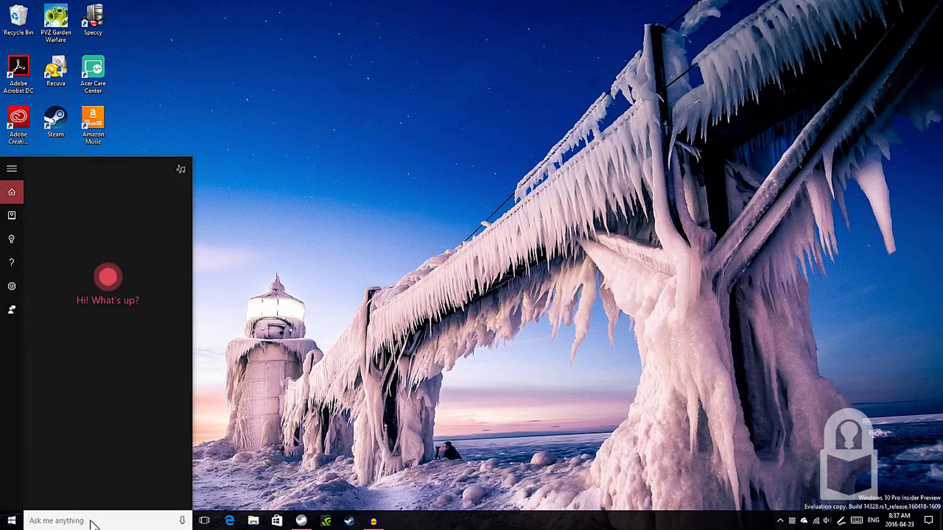
{"action": "left_click", "coordinate": [56, 521]}
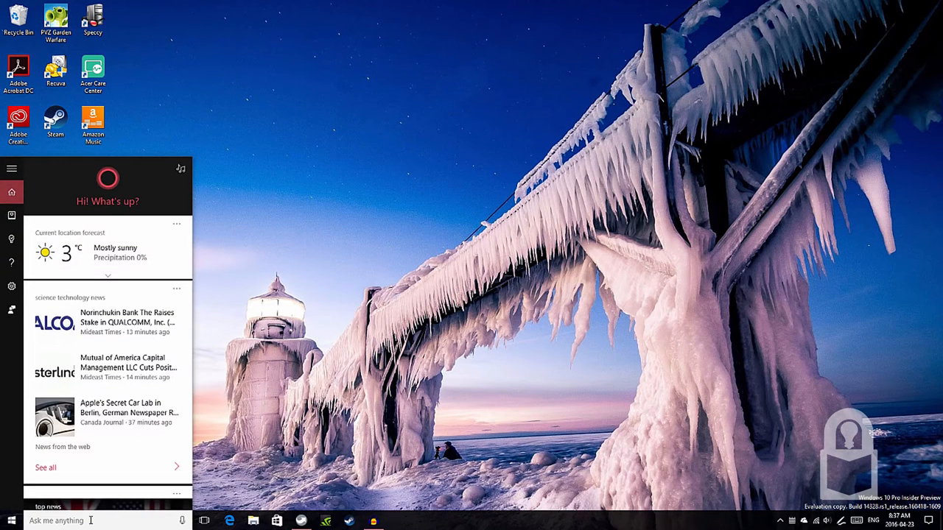
{"action": "type", "text": "turn fe"}
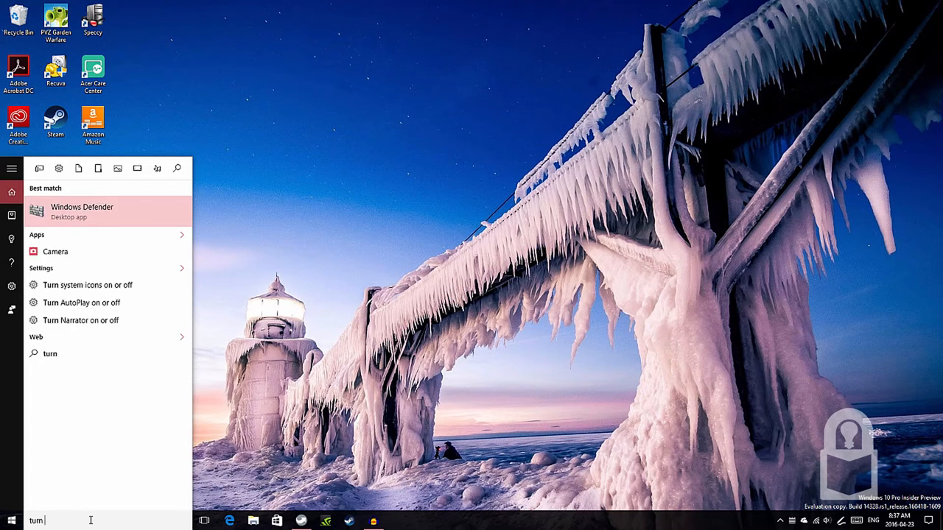
{"action": "type", "text": "wi"}
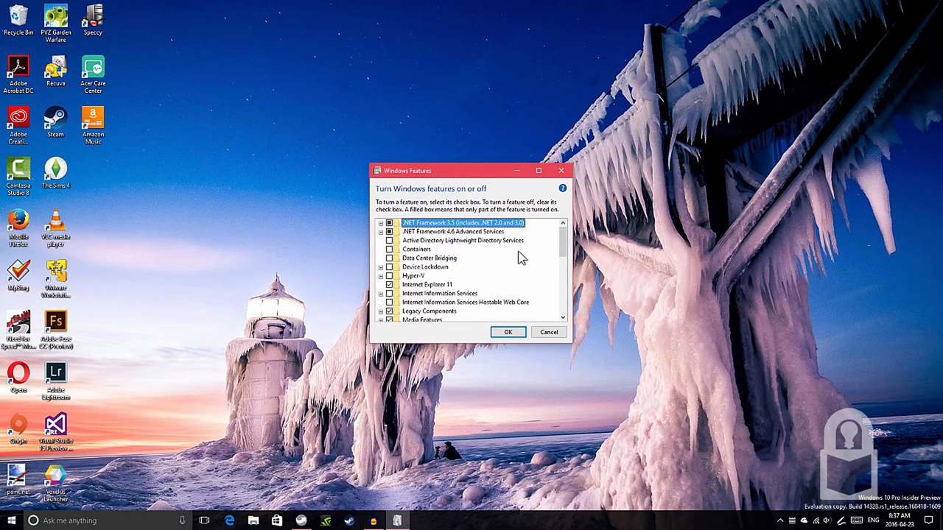
{"action": "scroll", "scroll_direction": "down", "scroll_amount": 3}
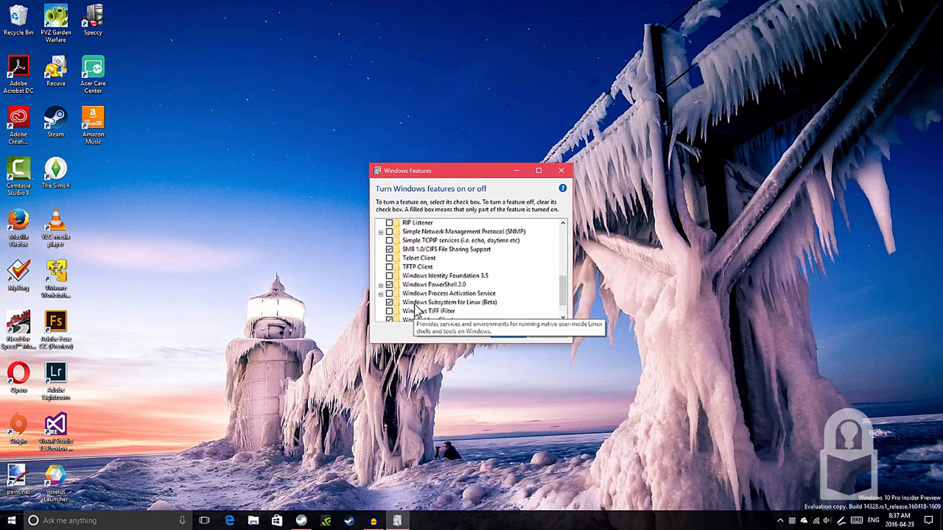
{"action": "scroll", "scroll_direction": "down", "scroll_amount": 3}
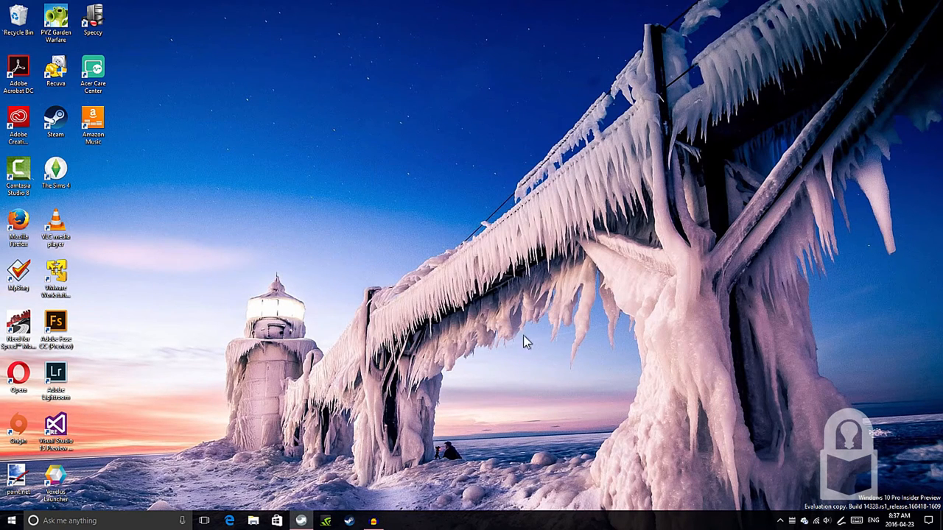
- Search Cortana for 'command' to find Command Prompt
{"action": "right_click", "coordinate": [12, 519]}
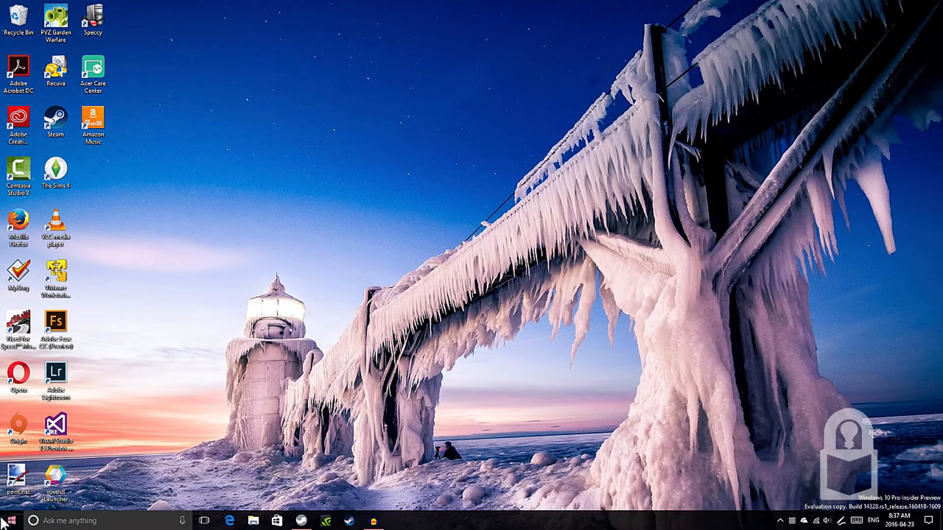
{"action": "right_click", "coordinate": [12, 518]}
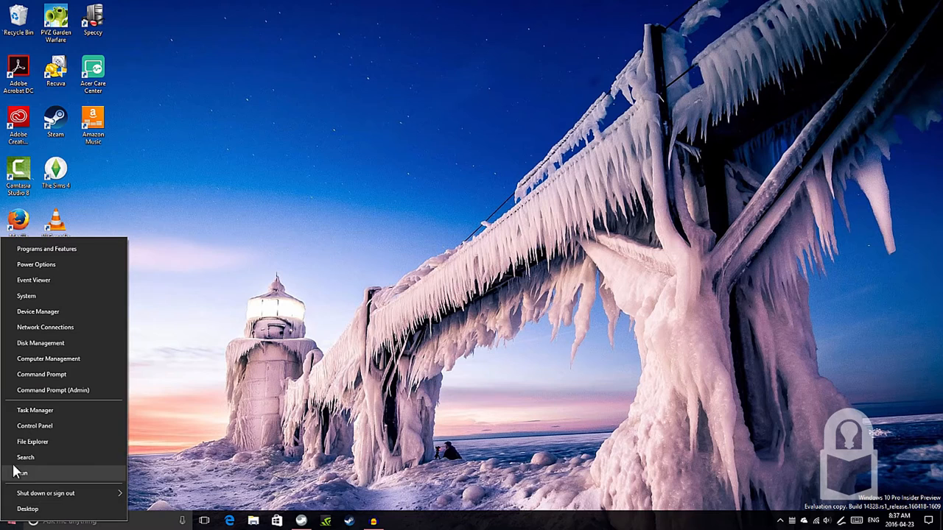
{"action": "mouse_move", "coordinate": [53, 390]}
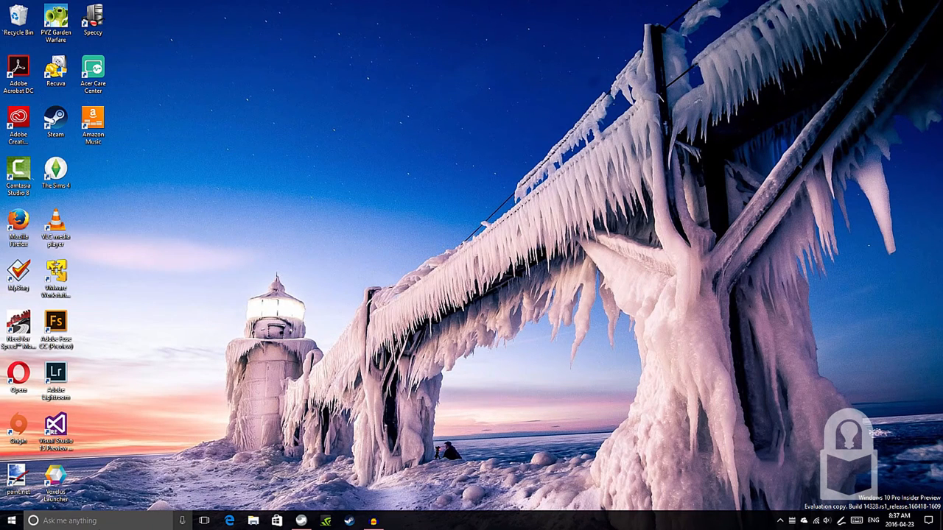
{"action": "left_click", "coordinate": [8, 521]}
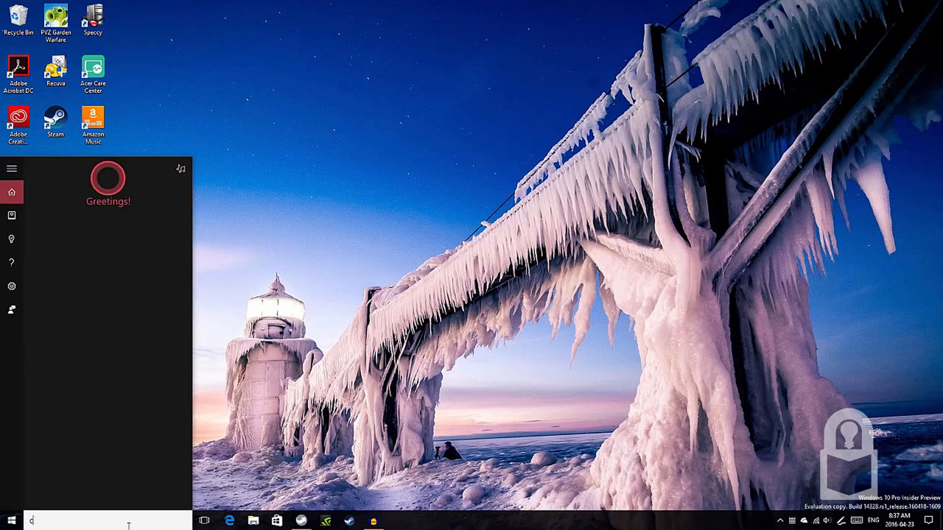
{"action": "type", "text": "command"}
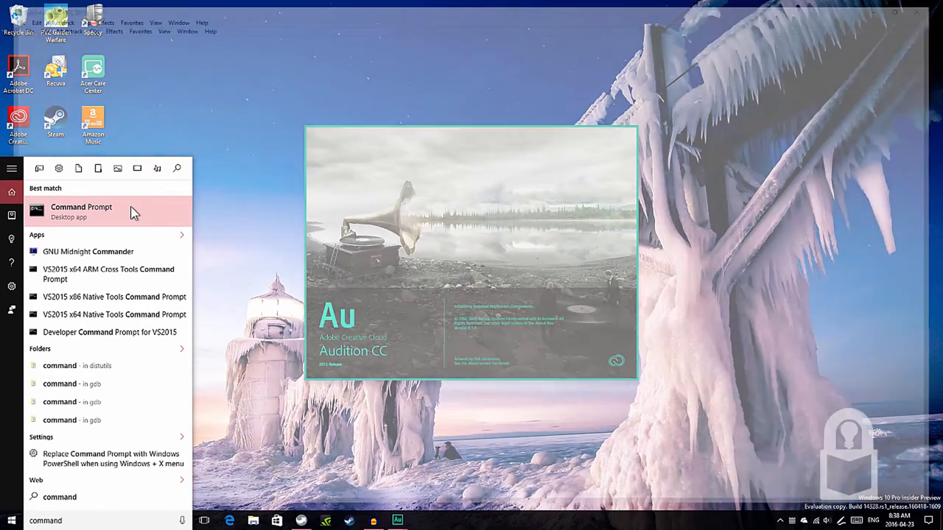
- Launch Command Prompt as administrator and approve the UAC prompt
{"action": "right_click", "coordinate": [81, 213]}
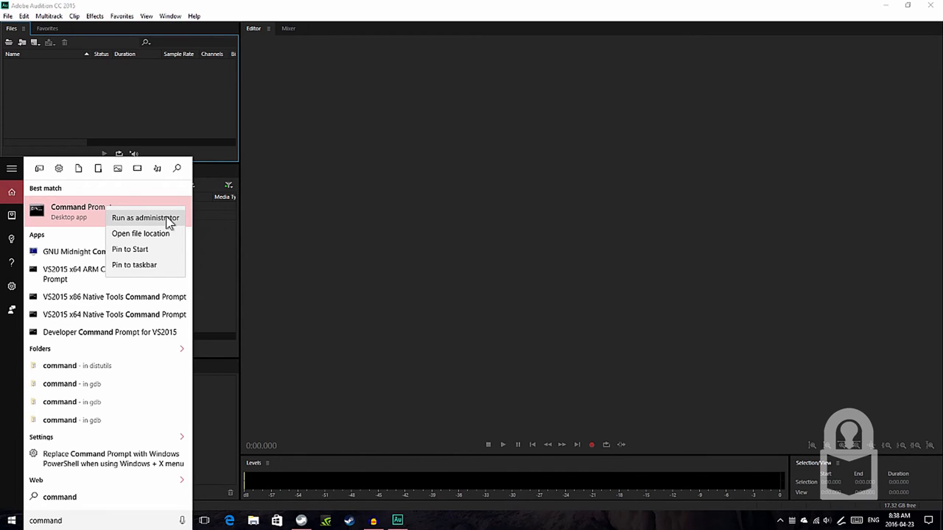
{"action": "left_click", "coordinate": [145, 218]}
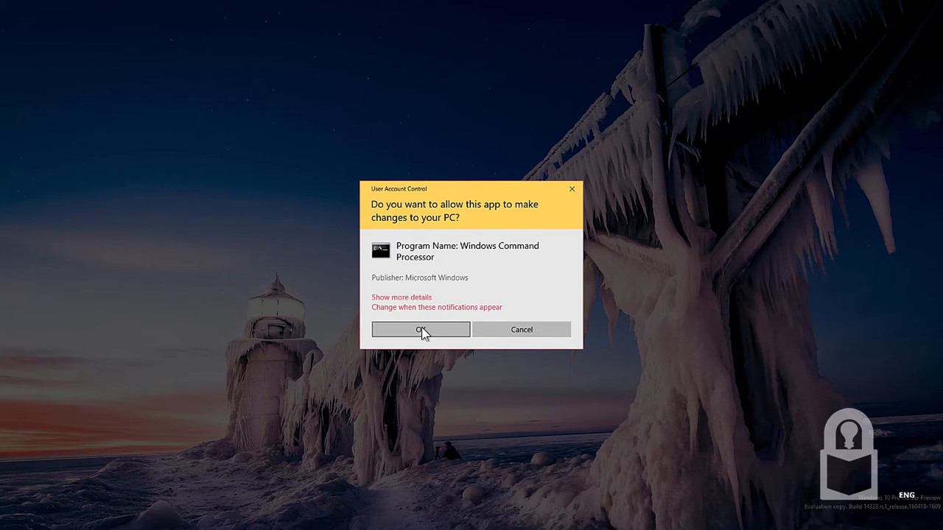
{"action": "left_click", "coordinate": [421, 330]}
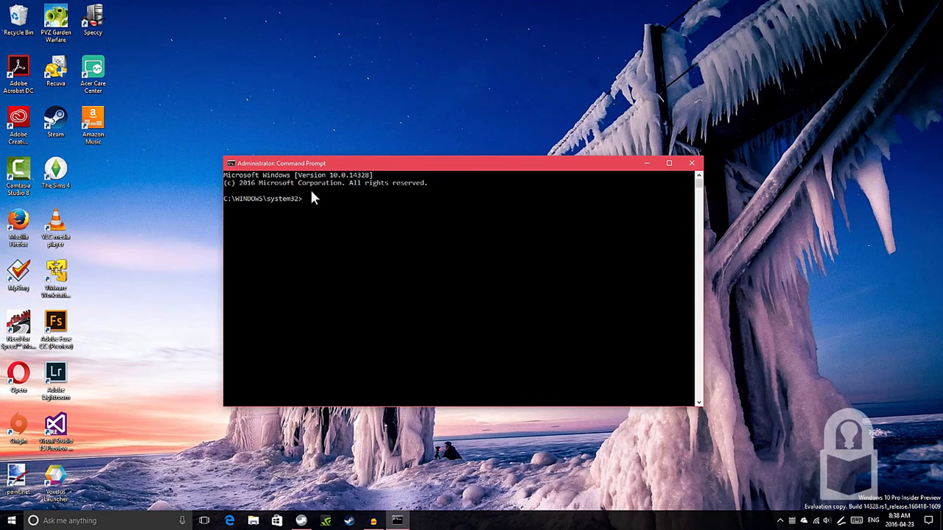
{"action": "mouse_move", "coordinate": [300, 215]}
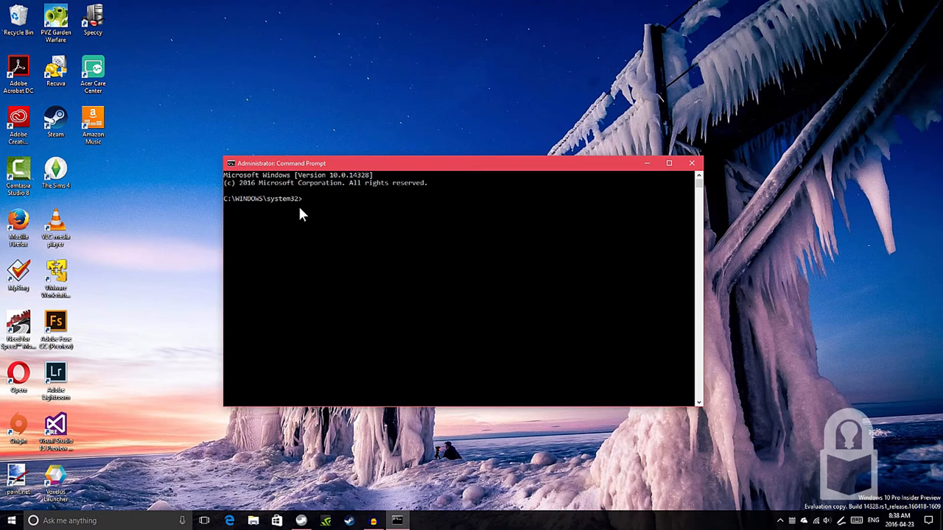
- Run bash and answer 'y' to download and install Ubuntu from the Windows Store
{"action": "type", "text": "b"}
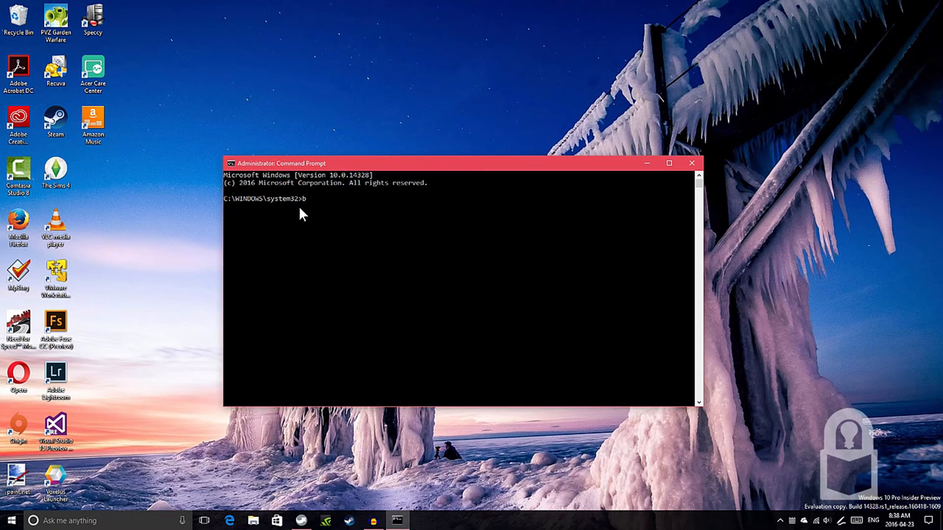
{"action": "type", "text": "ash"}
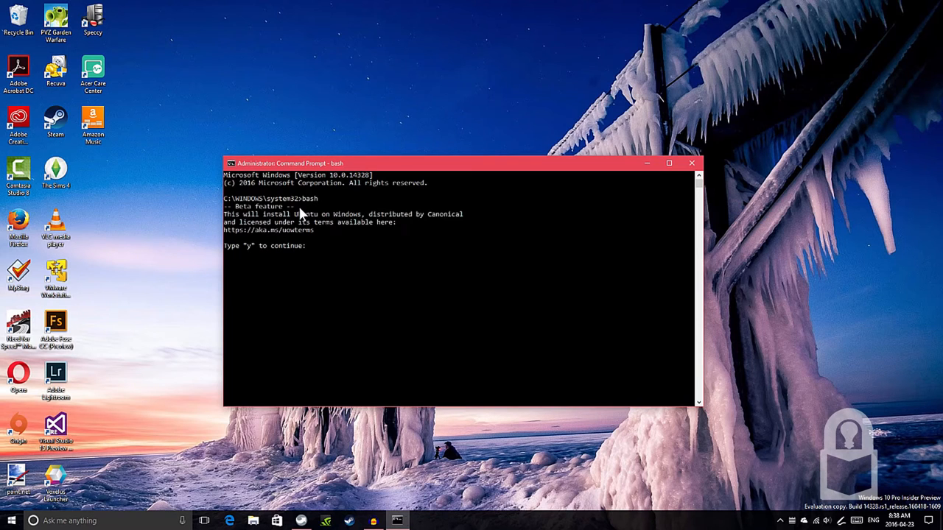
{"action": "mouse_move", "coordinate": [247, 239]}
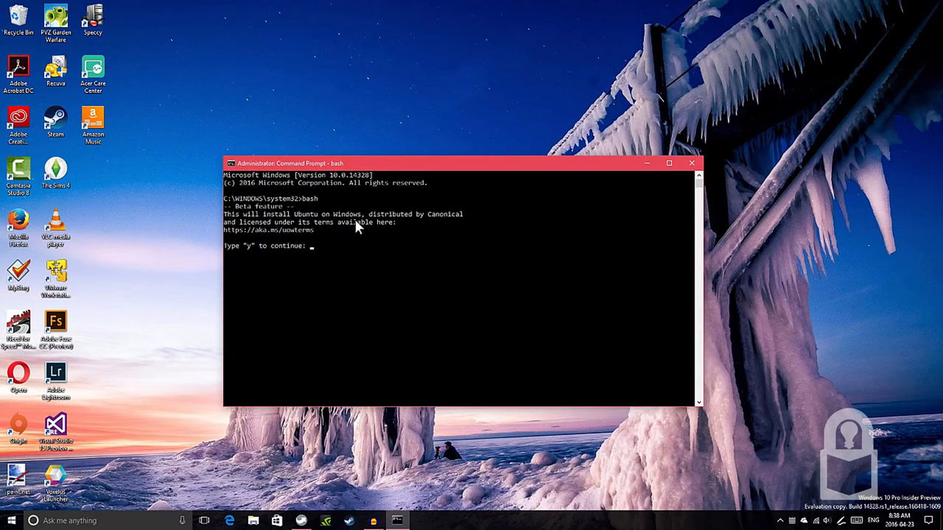
{"action": "mouse_move", "coordinate": [285, 224]}
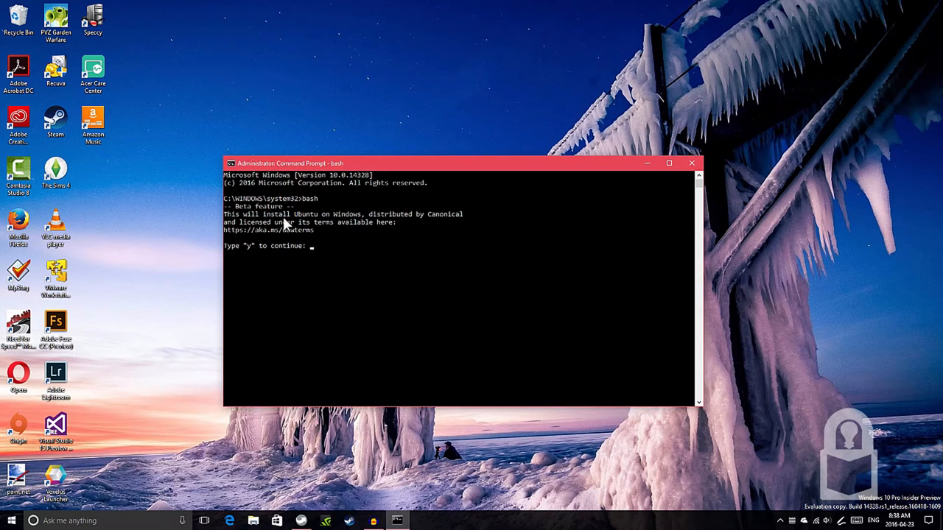
{"action": "mouse_move", "coordinate": [205, 243]}
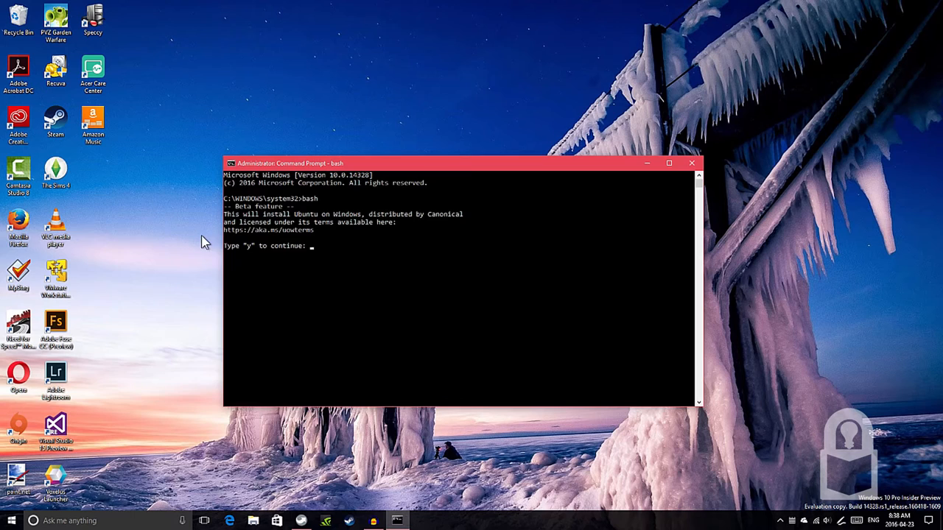
{"action": "mouse_move", "coordinate": [237, 244]}
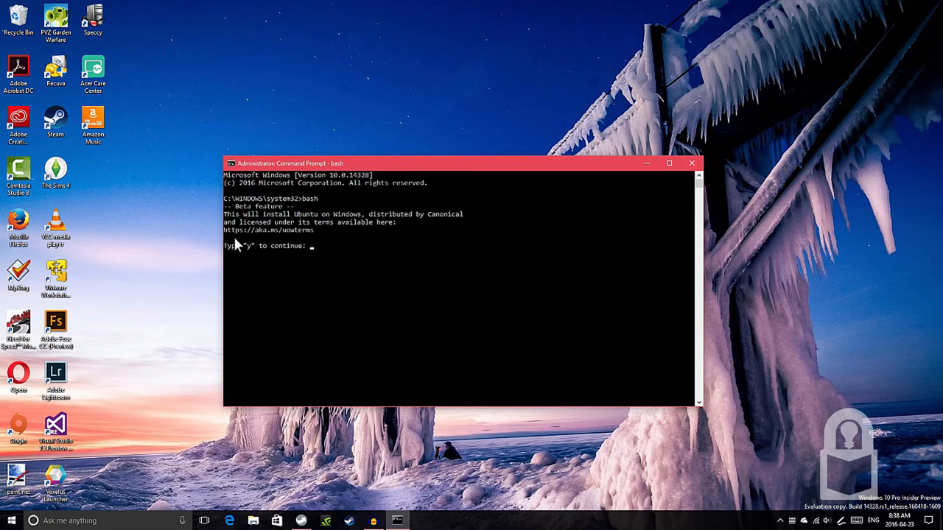
{"action": "mouse_move", "coordinate": [257, 245]}
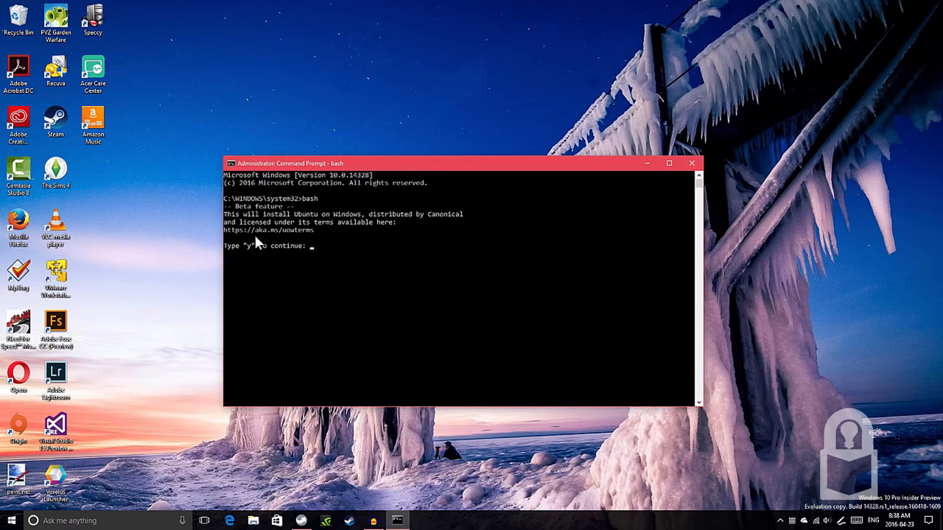
{"action": "mouse_move", "coordinate": [279, 245]}
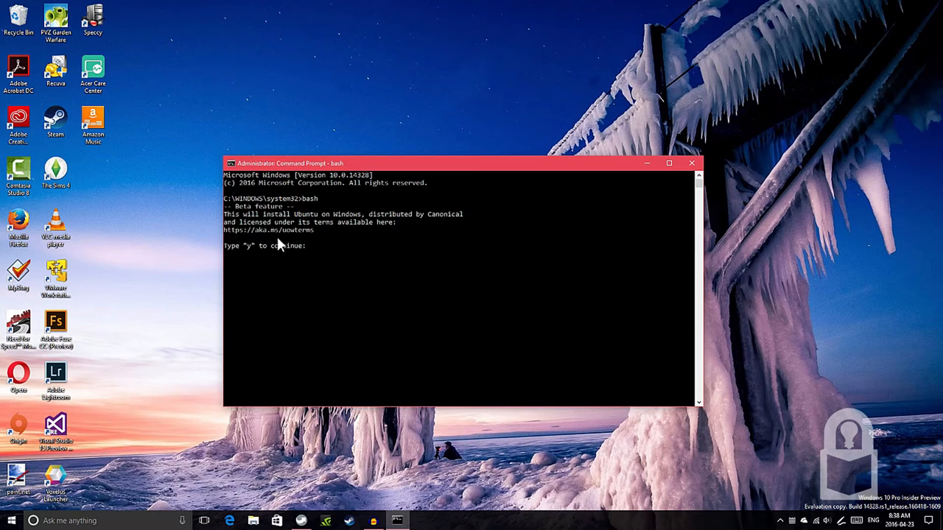
{"action": "mouse_move", "coordinate": [286, 245]}
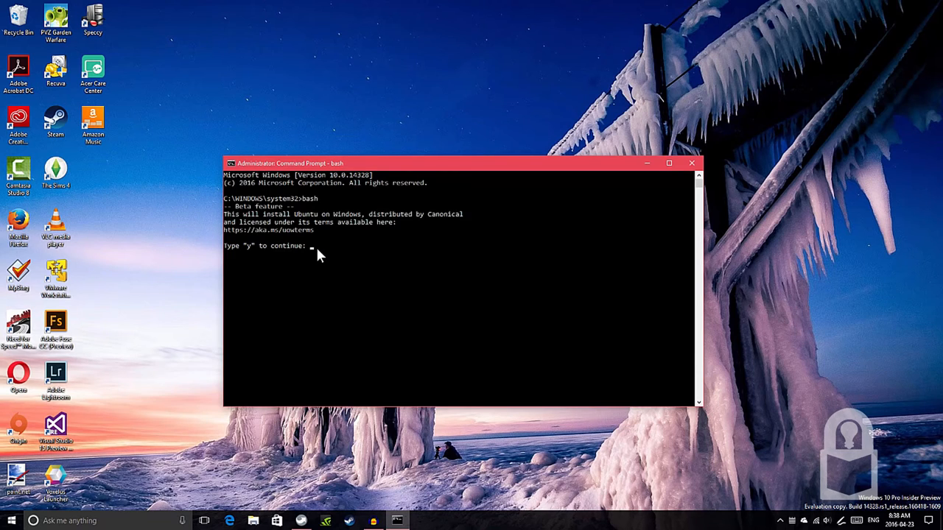
{"action": "type", "text": "y"}
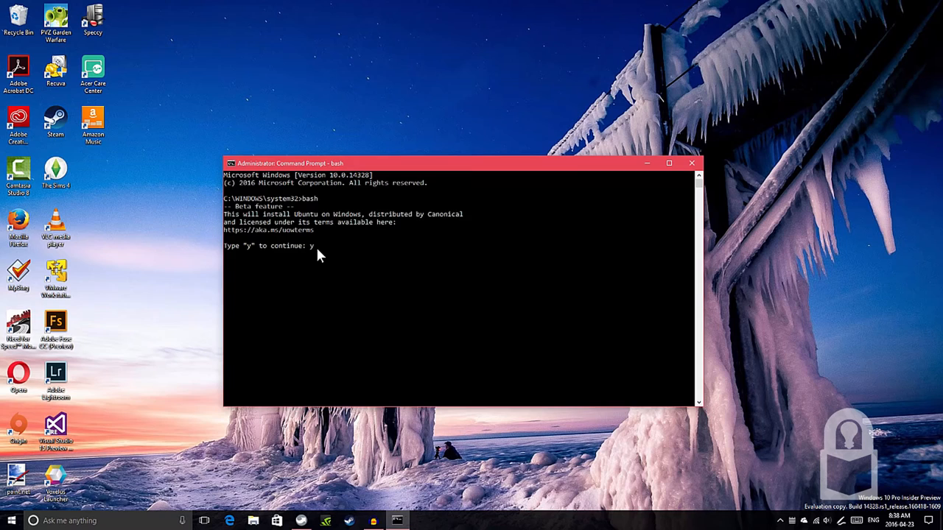
{"action": "key", "text": "Return"}
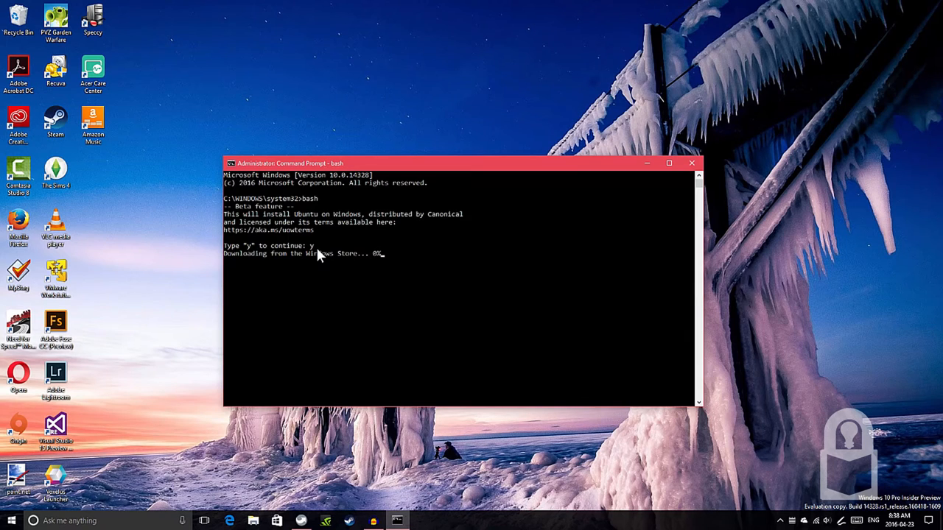
{"action": "mouse_move", "coordinate": [265, 271]}
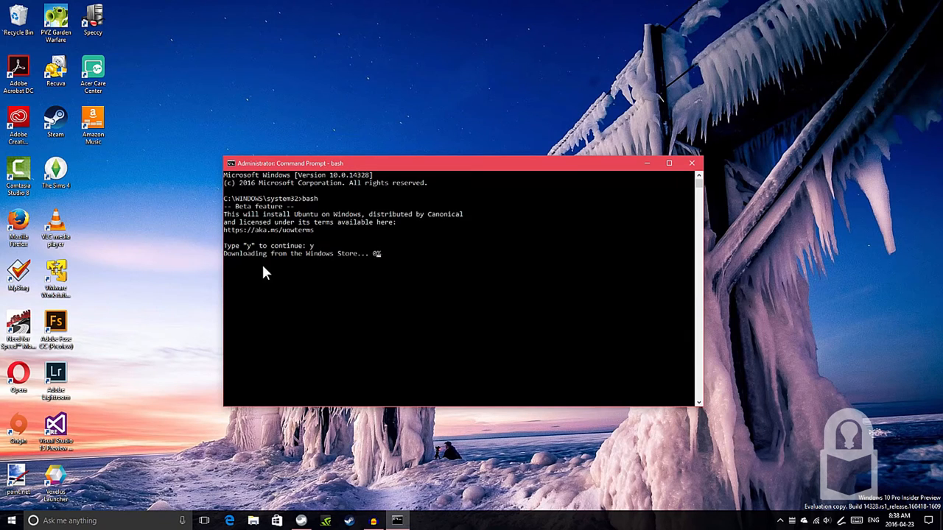
{"action": "mouse_move", "coordinate": [380, 264]}
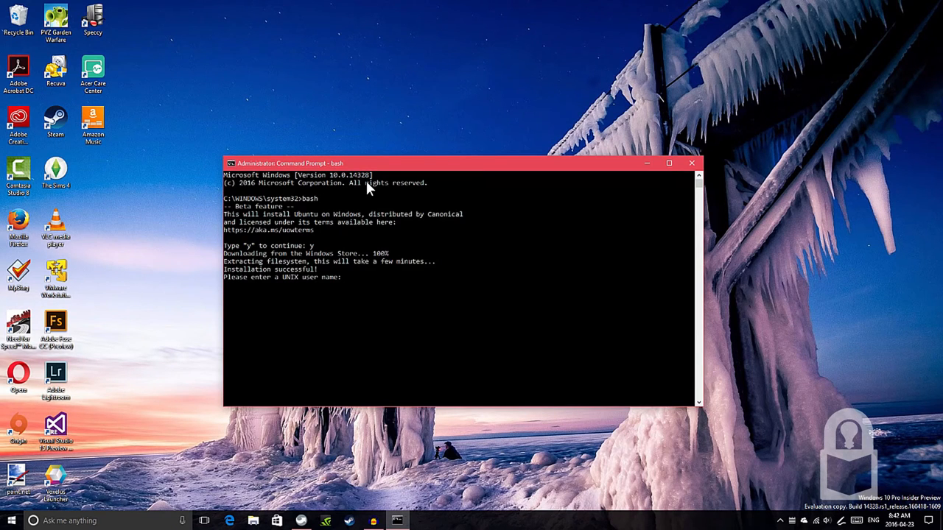
{"action": "mouse_move", "coordinate": [383, 271]}
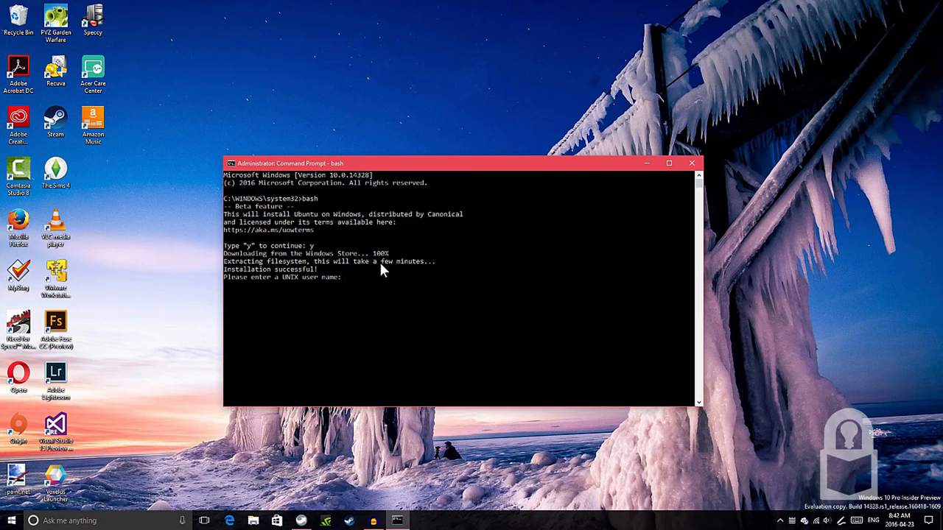
{"action": "mouse_move", "coordinate": [321, 275]}
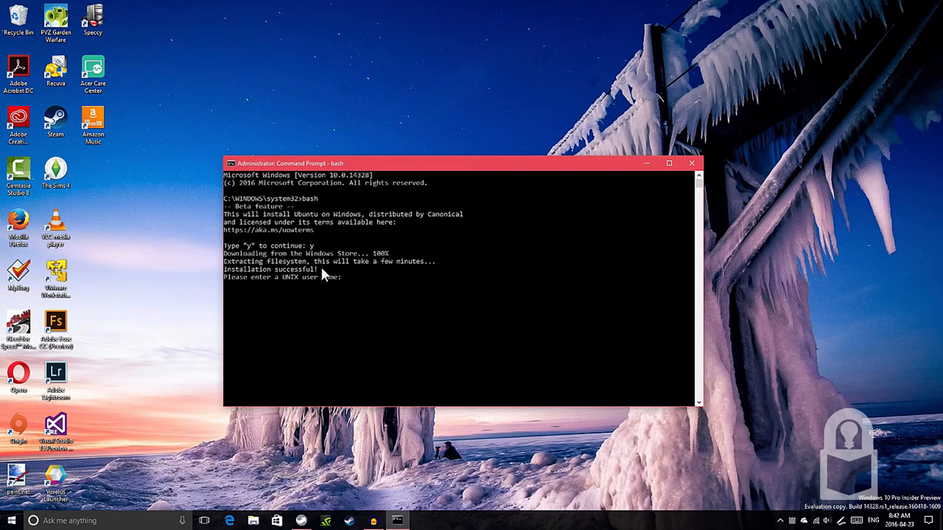
{"action": "mouse_move", "coordinate": [265, 288]}
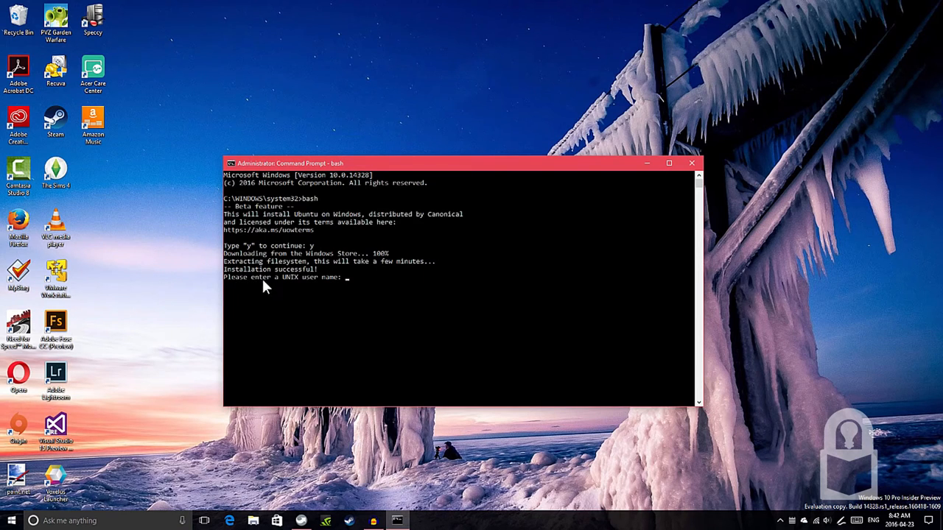
{"action": "mouse_move", "coordinate": [285, 280]}
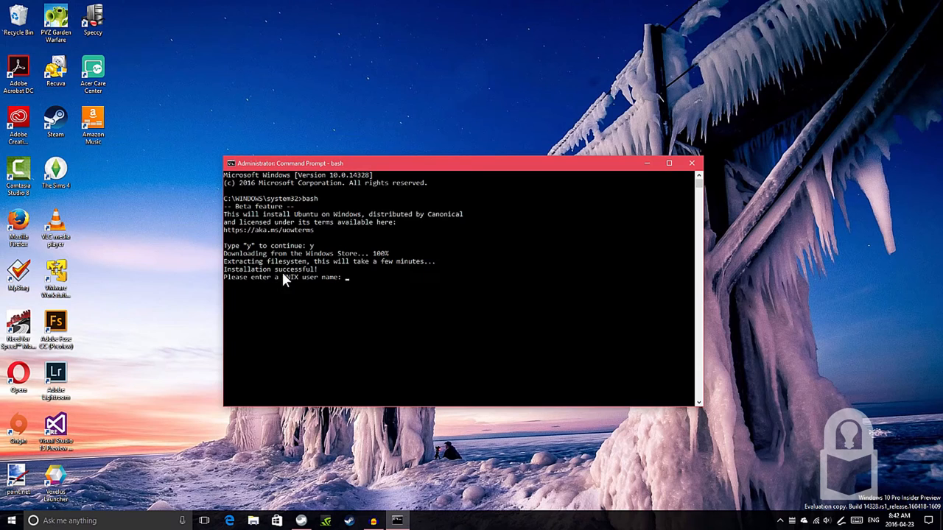
{"action": "mouse_move", "coordinate": [289, 288]}
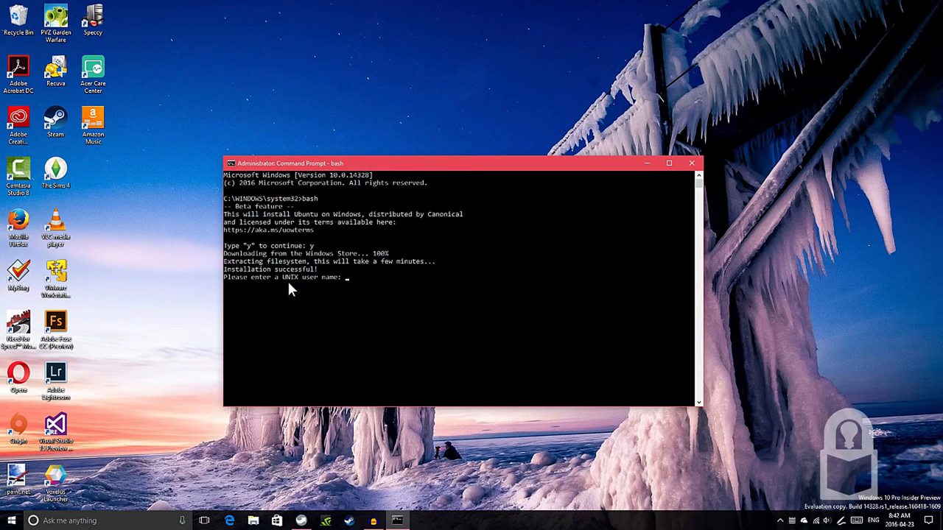
{"action": "mouse_move", "coordinate": [307, 302]}
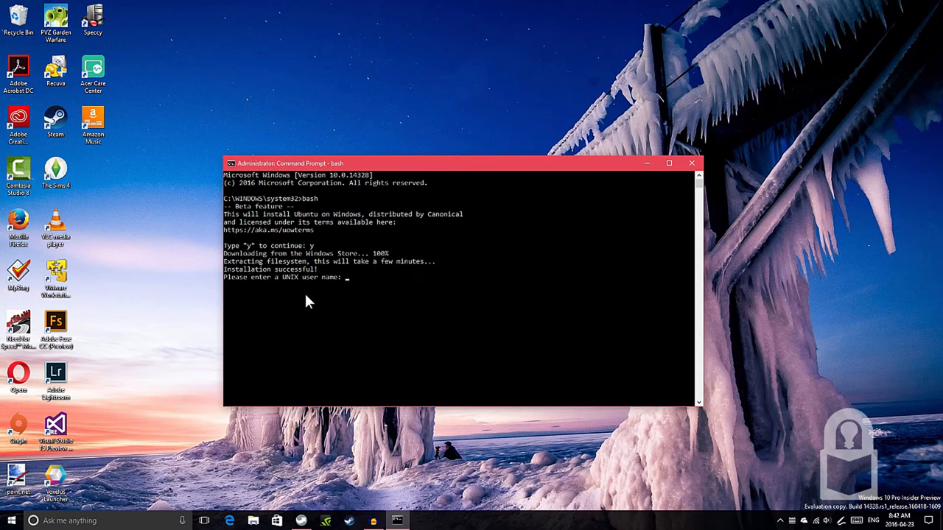
- Create UNIX user 'Nazmus' with its password and begin entering lsb_release
{"action": "type", "text": "Nazmus"}
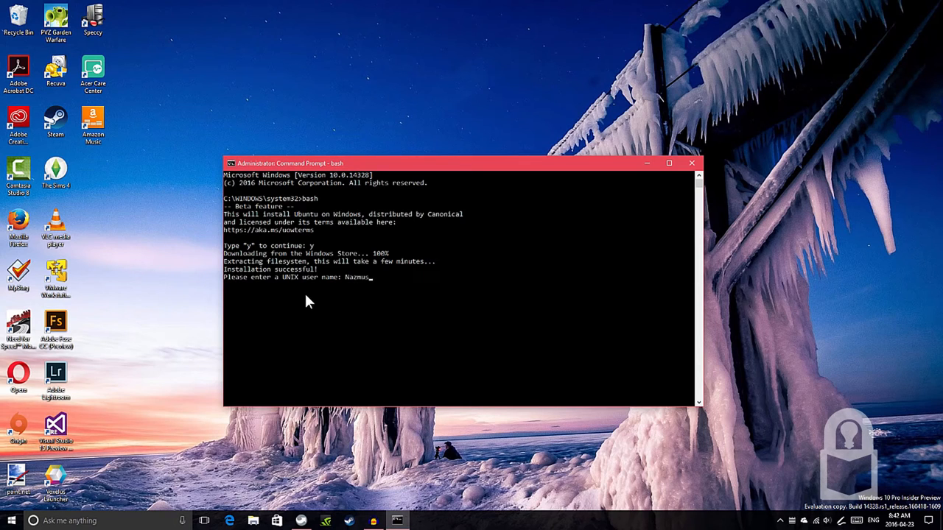
{"action": "key", "text": "Return"}
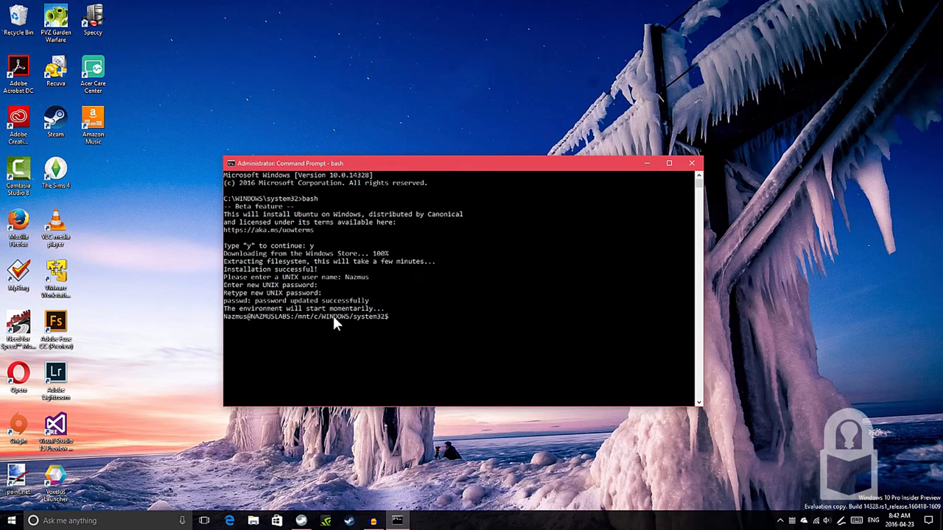
{"action": "mouse_move", "coordinate": [333, 330]}
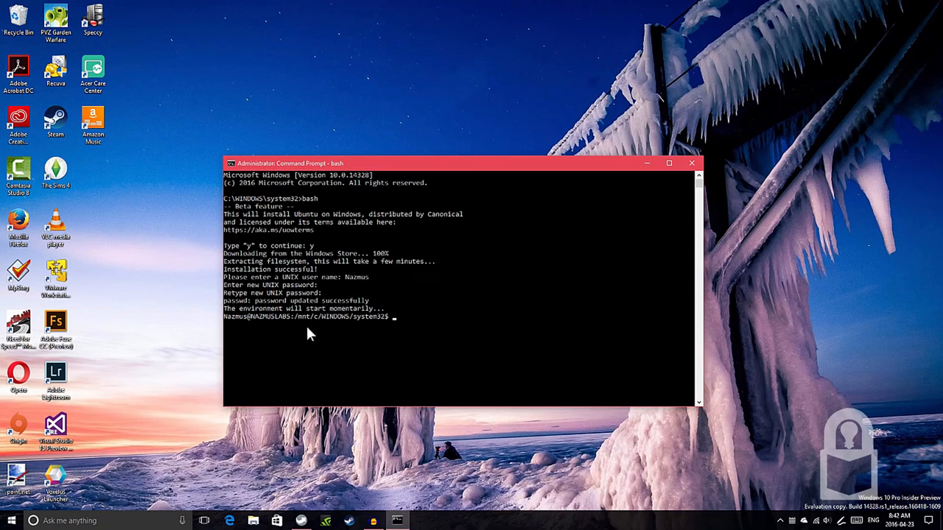
{"action": "mouse_move", "coordinate": [271, 333]}
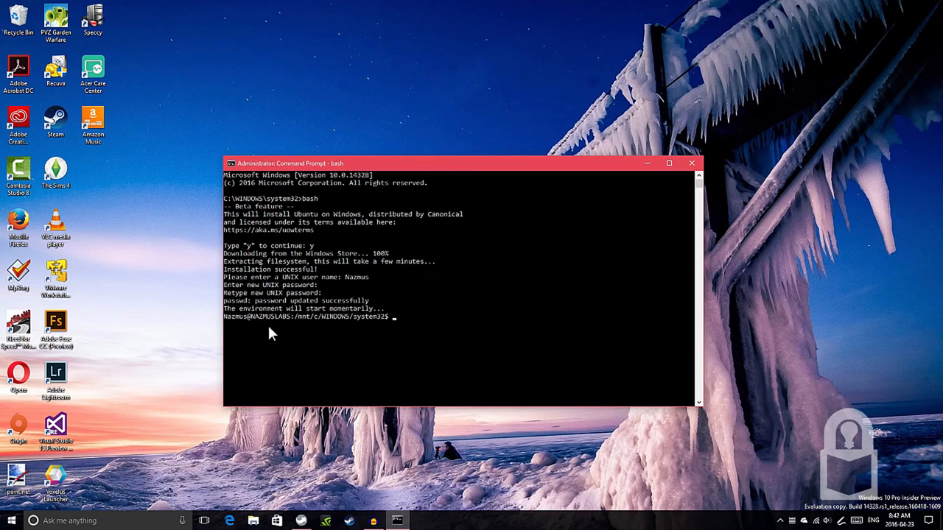
{"action": "mouse_move", "coordinate": [371, 329]}
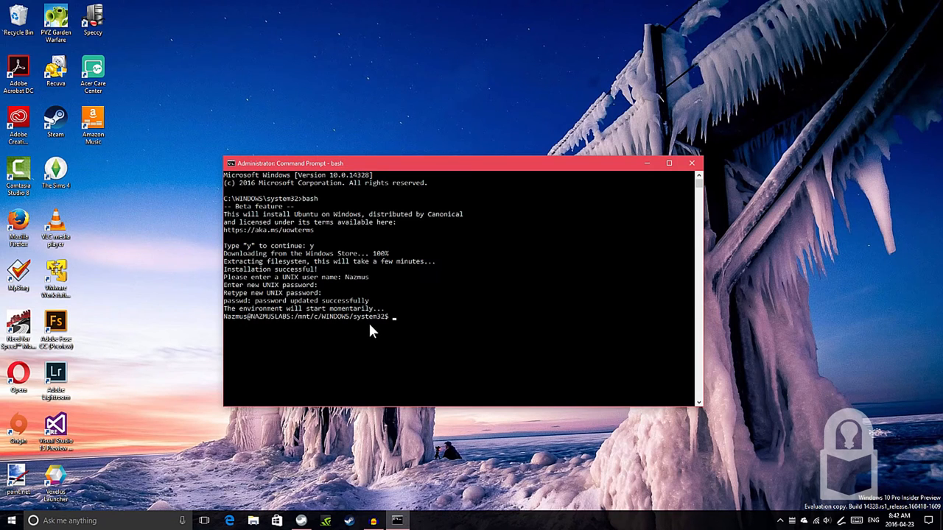
{"action": "mouse_move", "coordinate": [384, 330]}
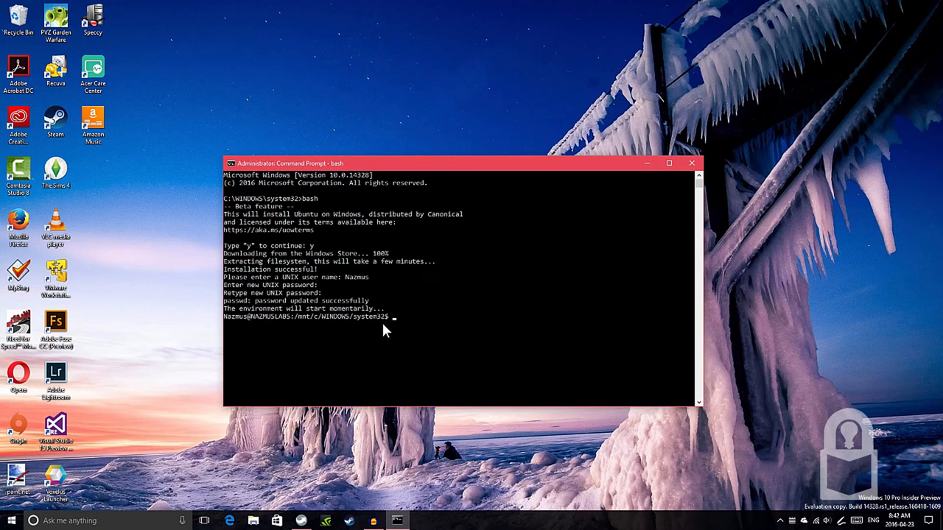
{"action": "type", "text": "lsb"}
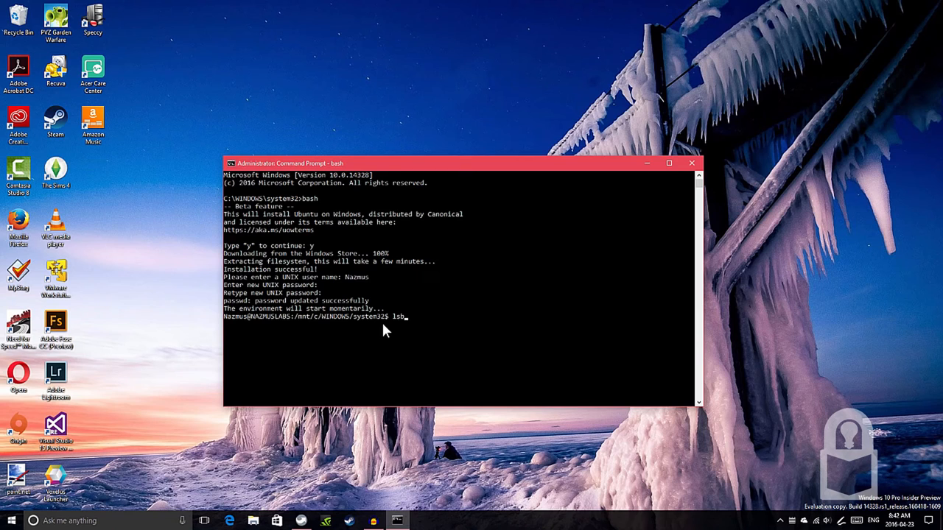
{"action": "type", "text": "_relea"}
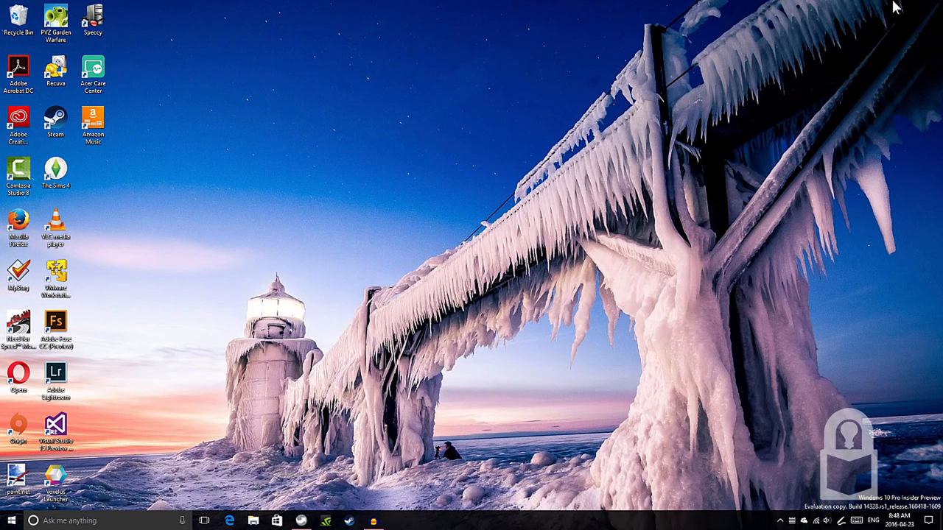
{"action": "mouse_move", "coordinate": [881, 16]}
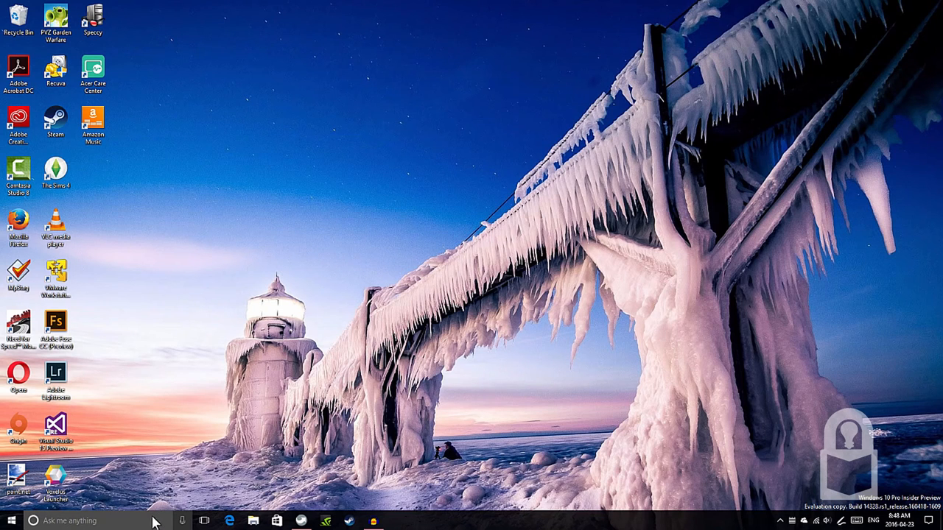
- Search 'bash' in Cortana and select Bash on Ubuntu on Windows
{"action": "left_click", "coordinate": [66, 521]}
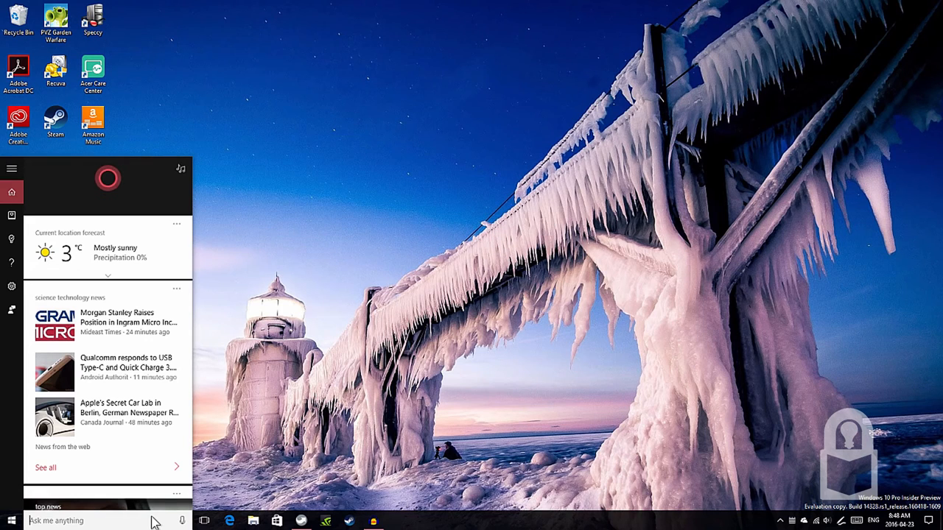
{"action": "type", "text": "bash"}
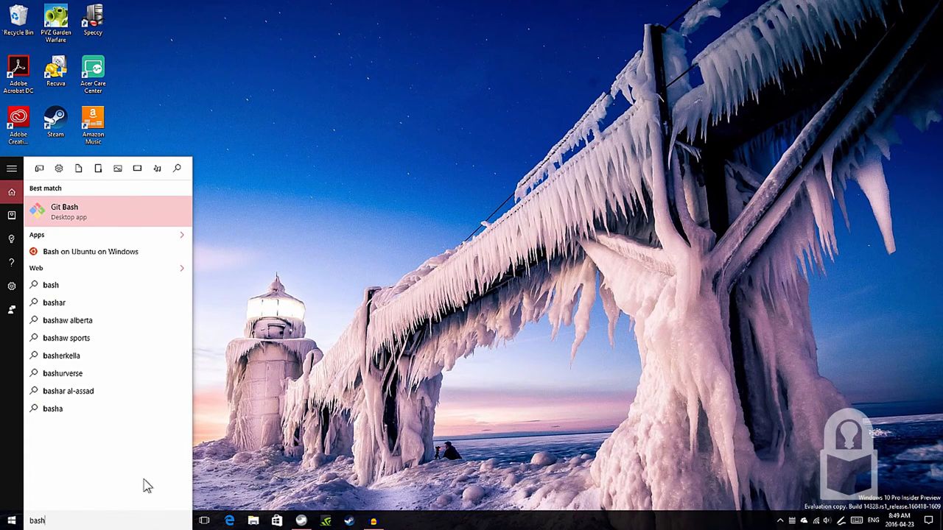
{"action": "mouse_move", "coordinate": [91, 250]}
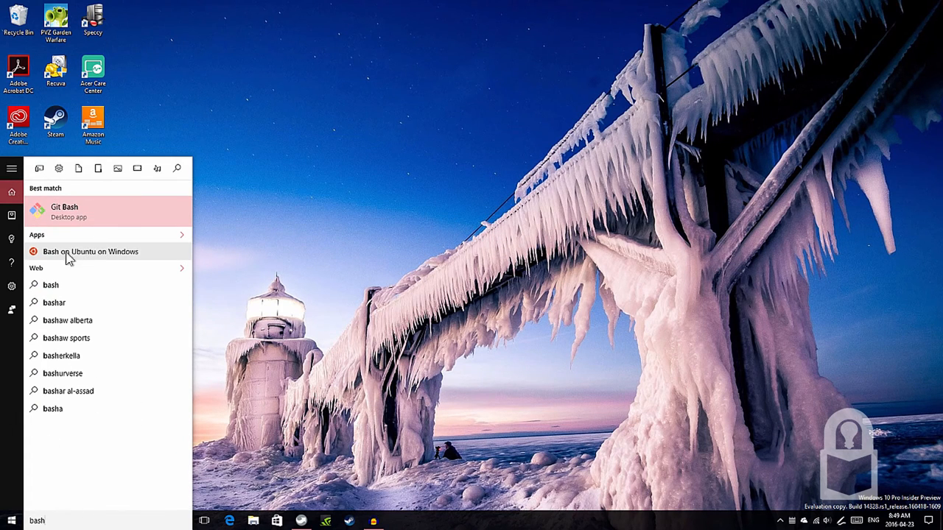
{"action": "left_click", "coordinate": [91, 250]}
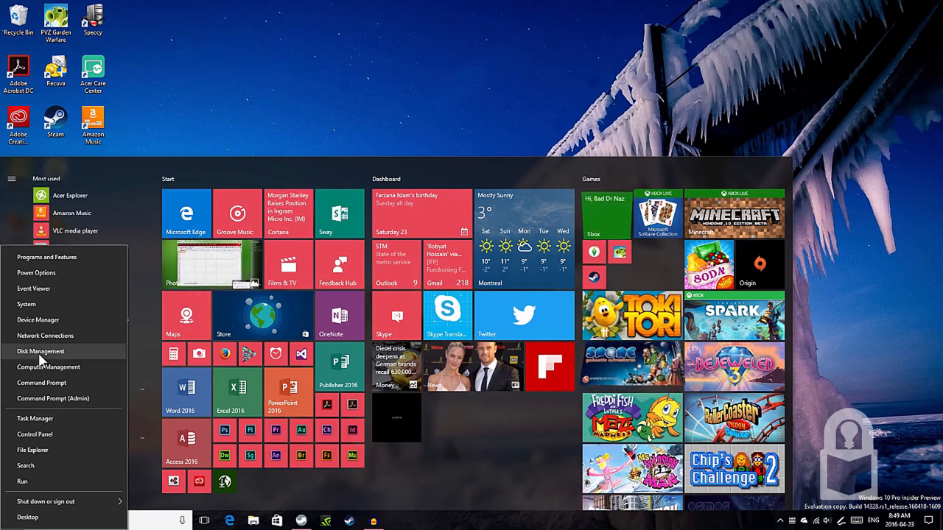
- Start an admin Command Prompt, run bash and lsb_release -a reporting Ubuntu 14.04.4 LTS
{"action": "left_click", "coordinate": [53, 398]}
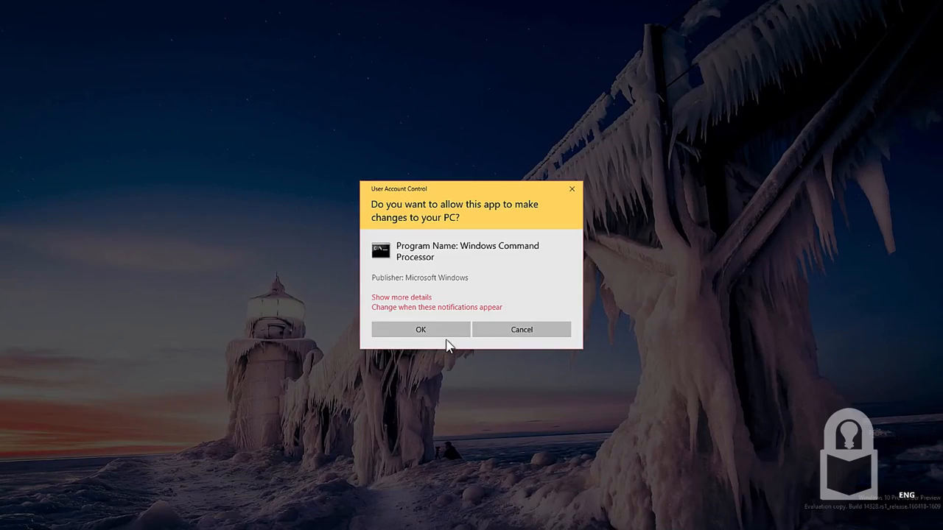
{"action": "left_click", "coordinate": [420, 330]}
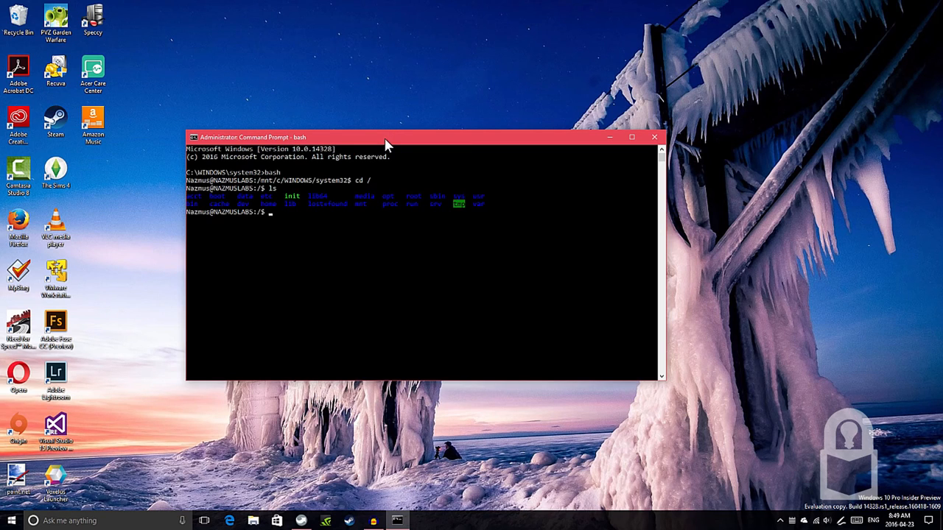
{"action": "type", "text": "lsb"}
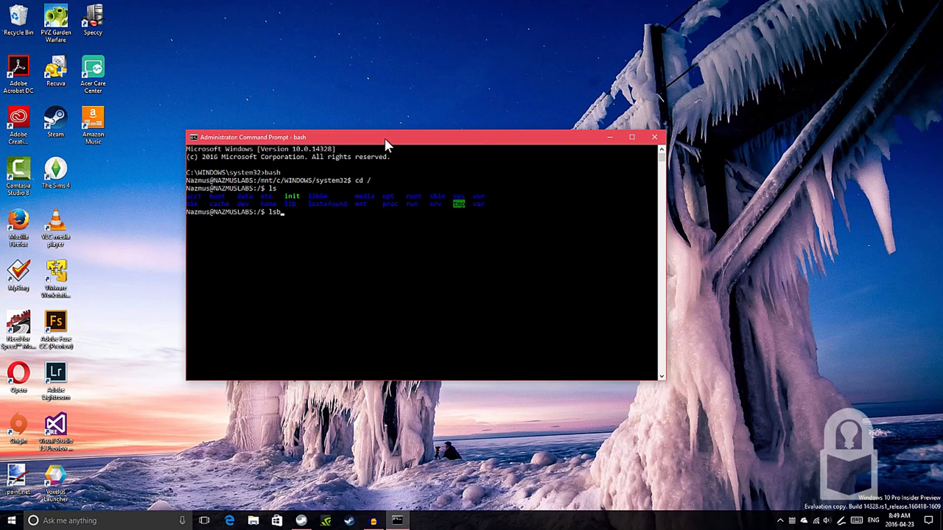
{"action": "type", "text": "_rele"}
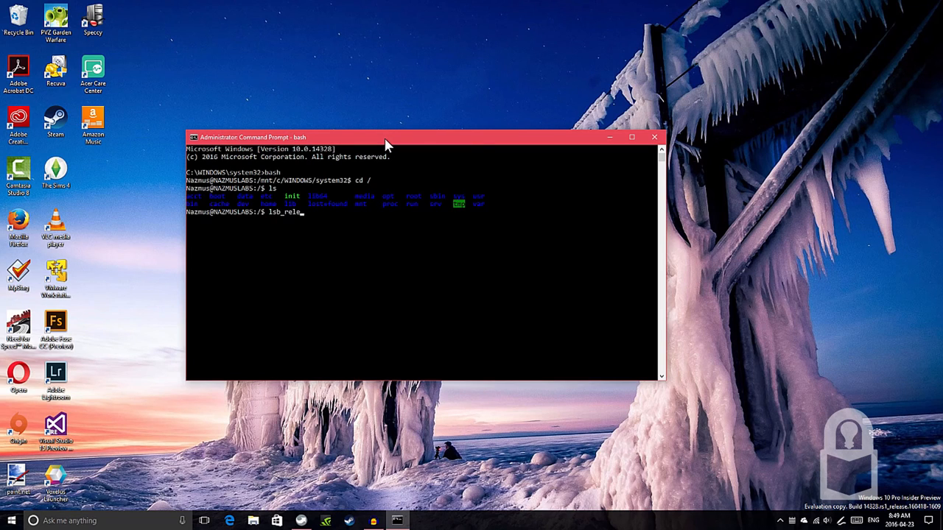
{"action": "key", "text": "Return"}
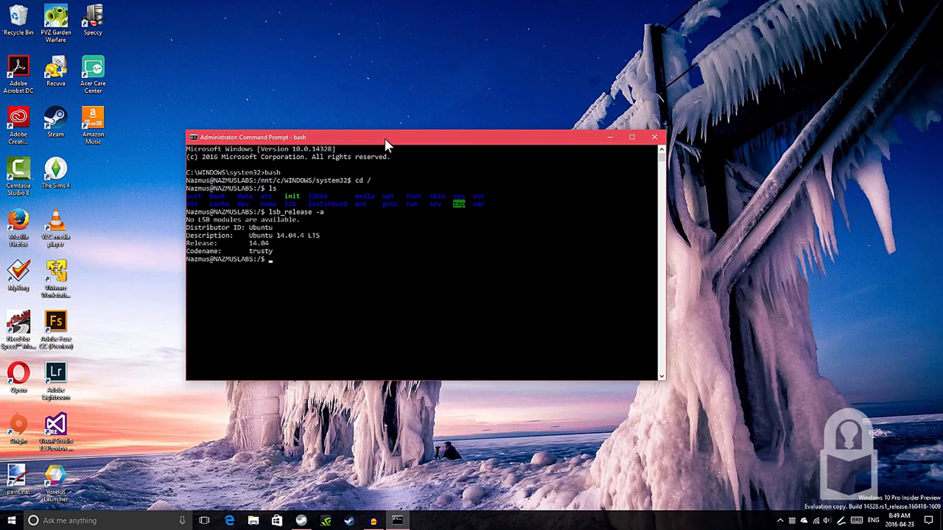